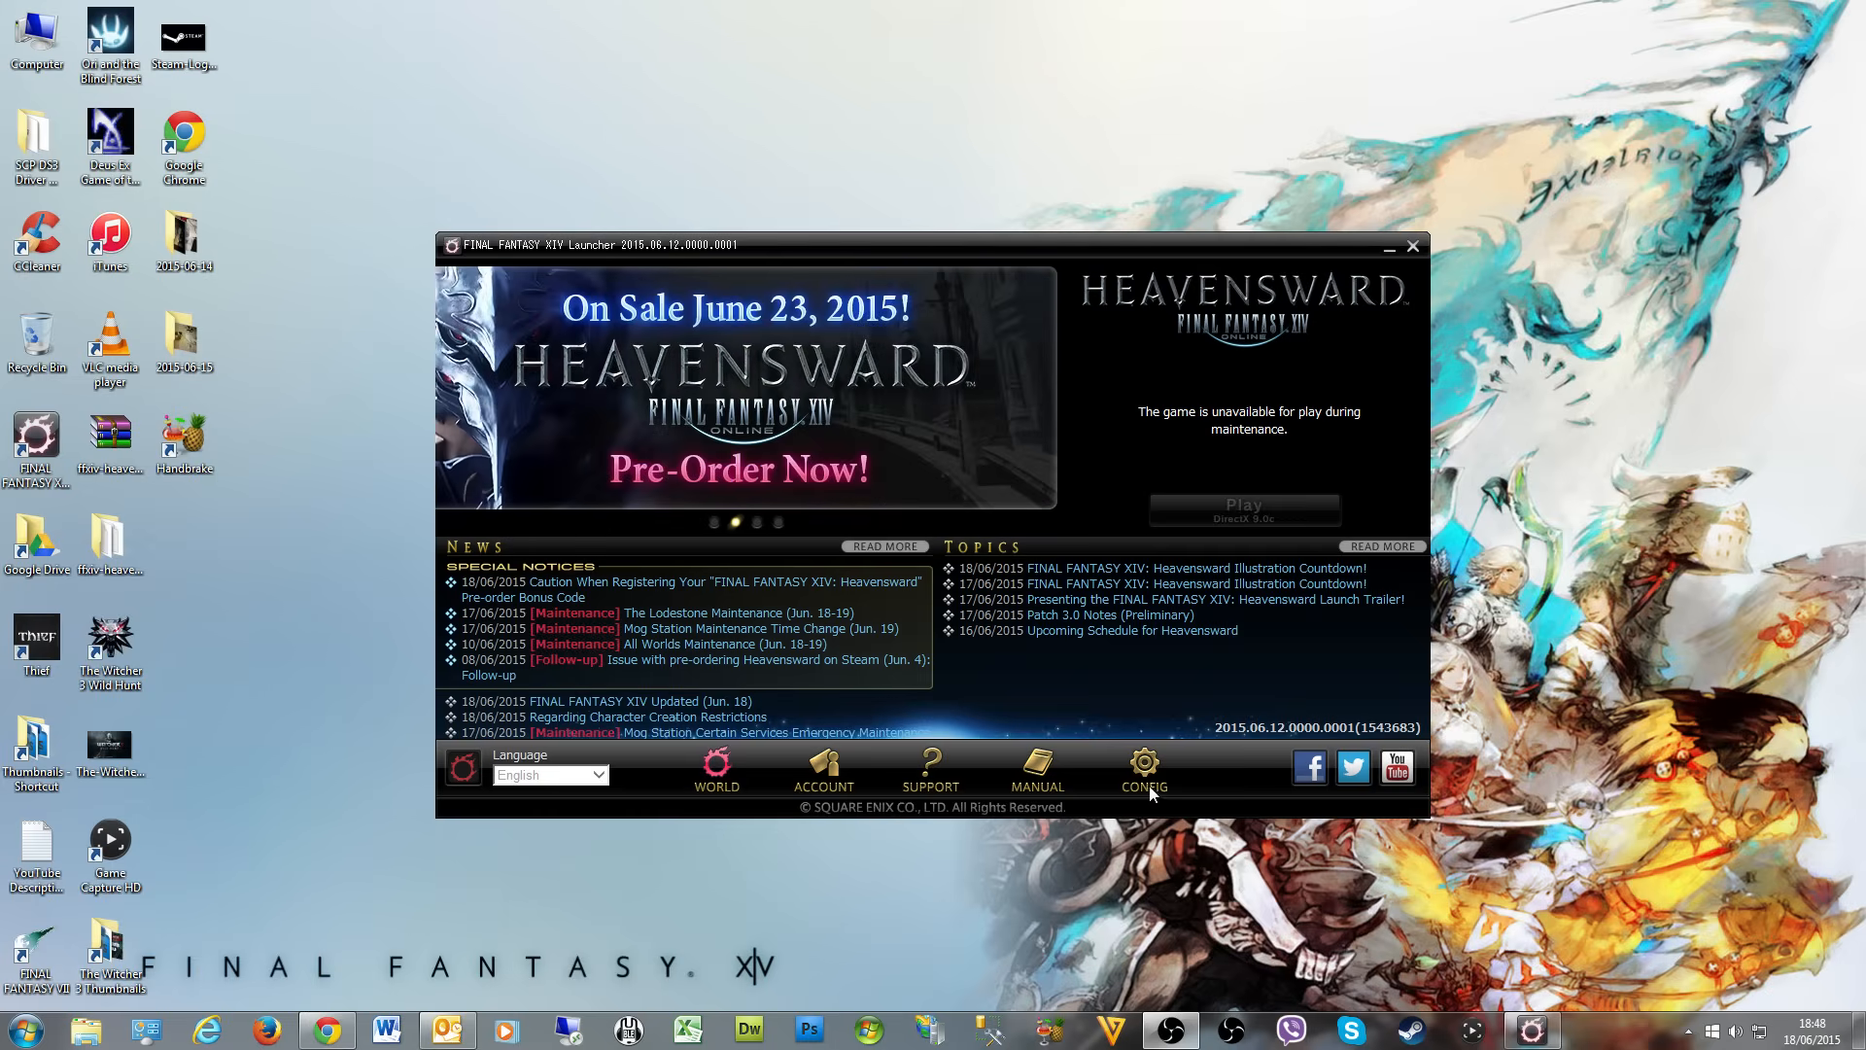
mouse_move(1193, 836)
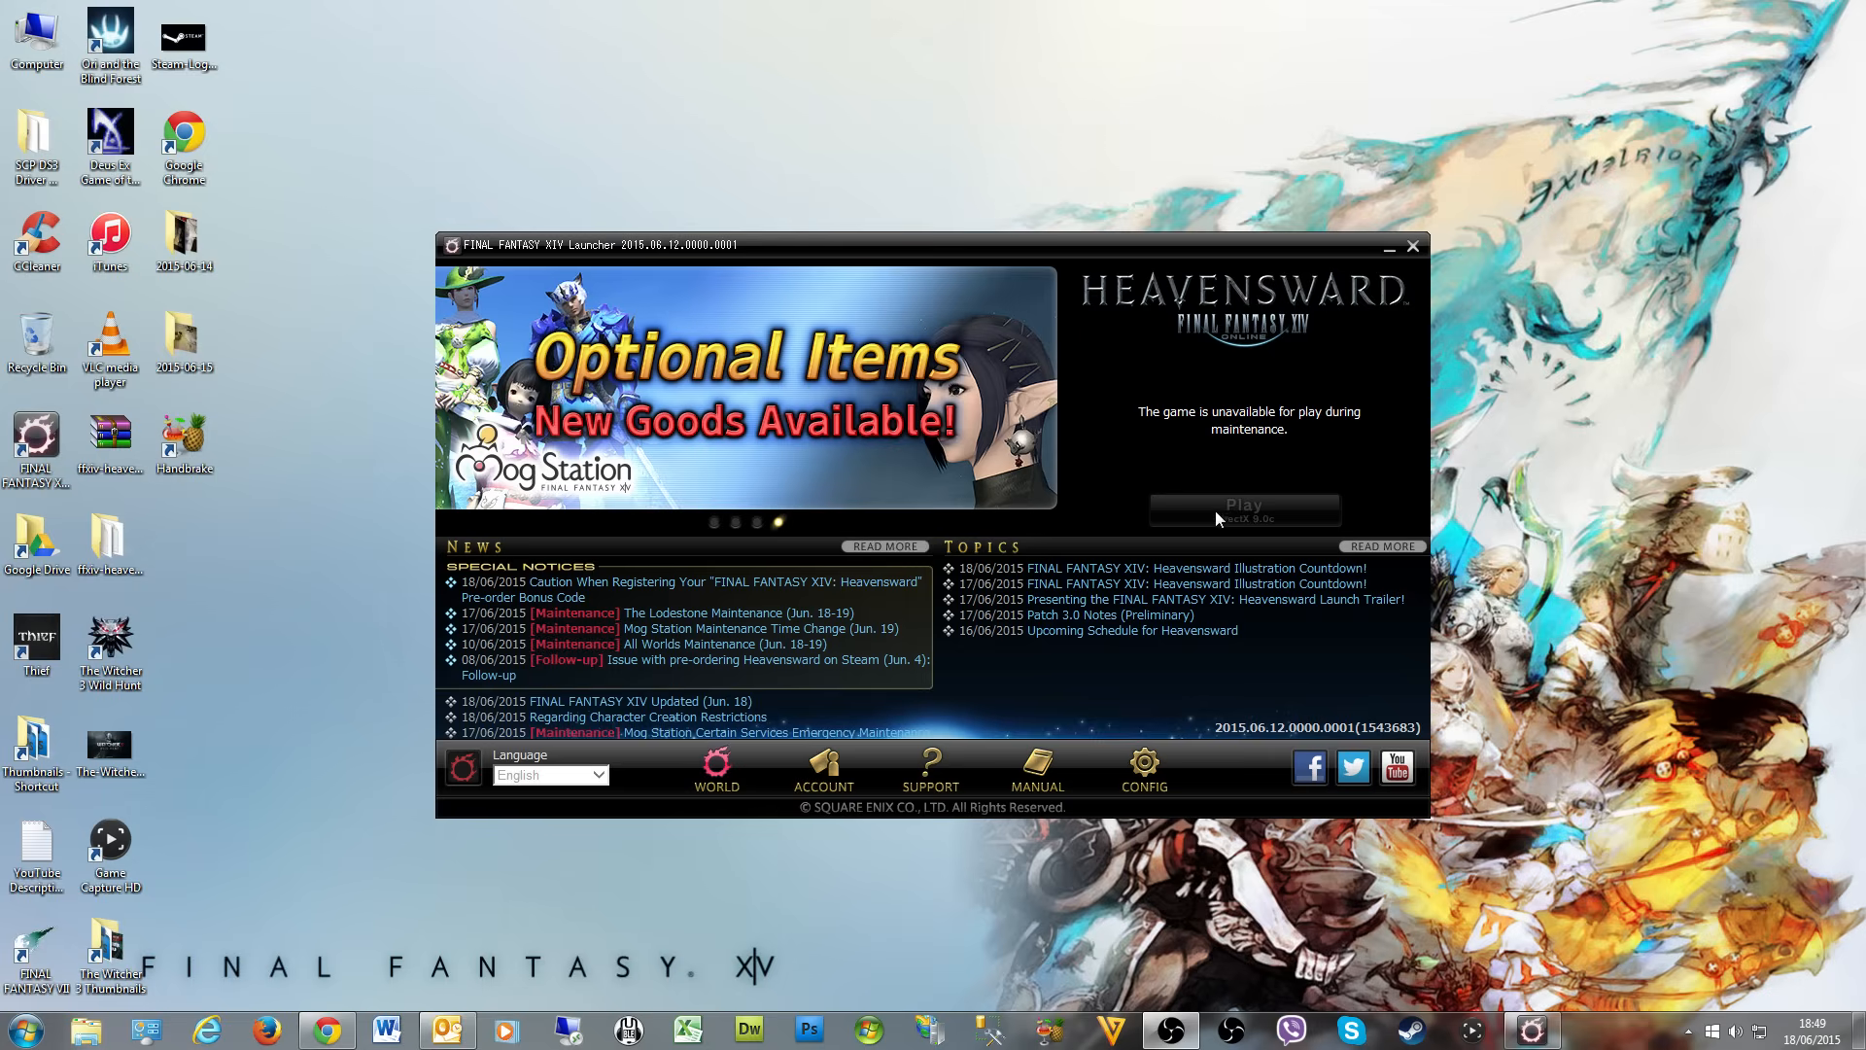
mouse_move(1262, 536)
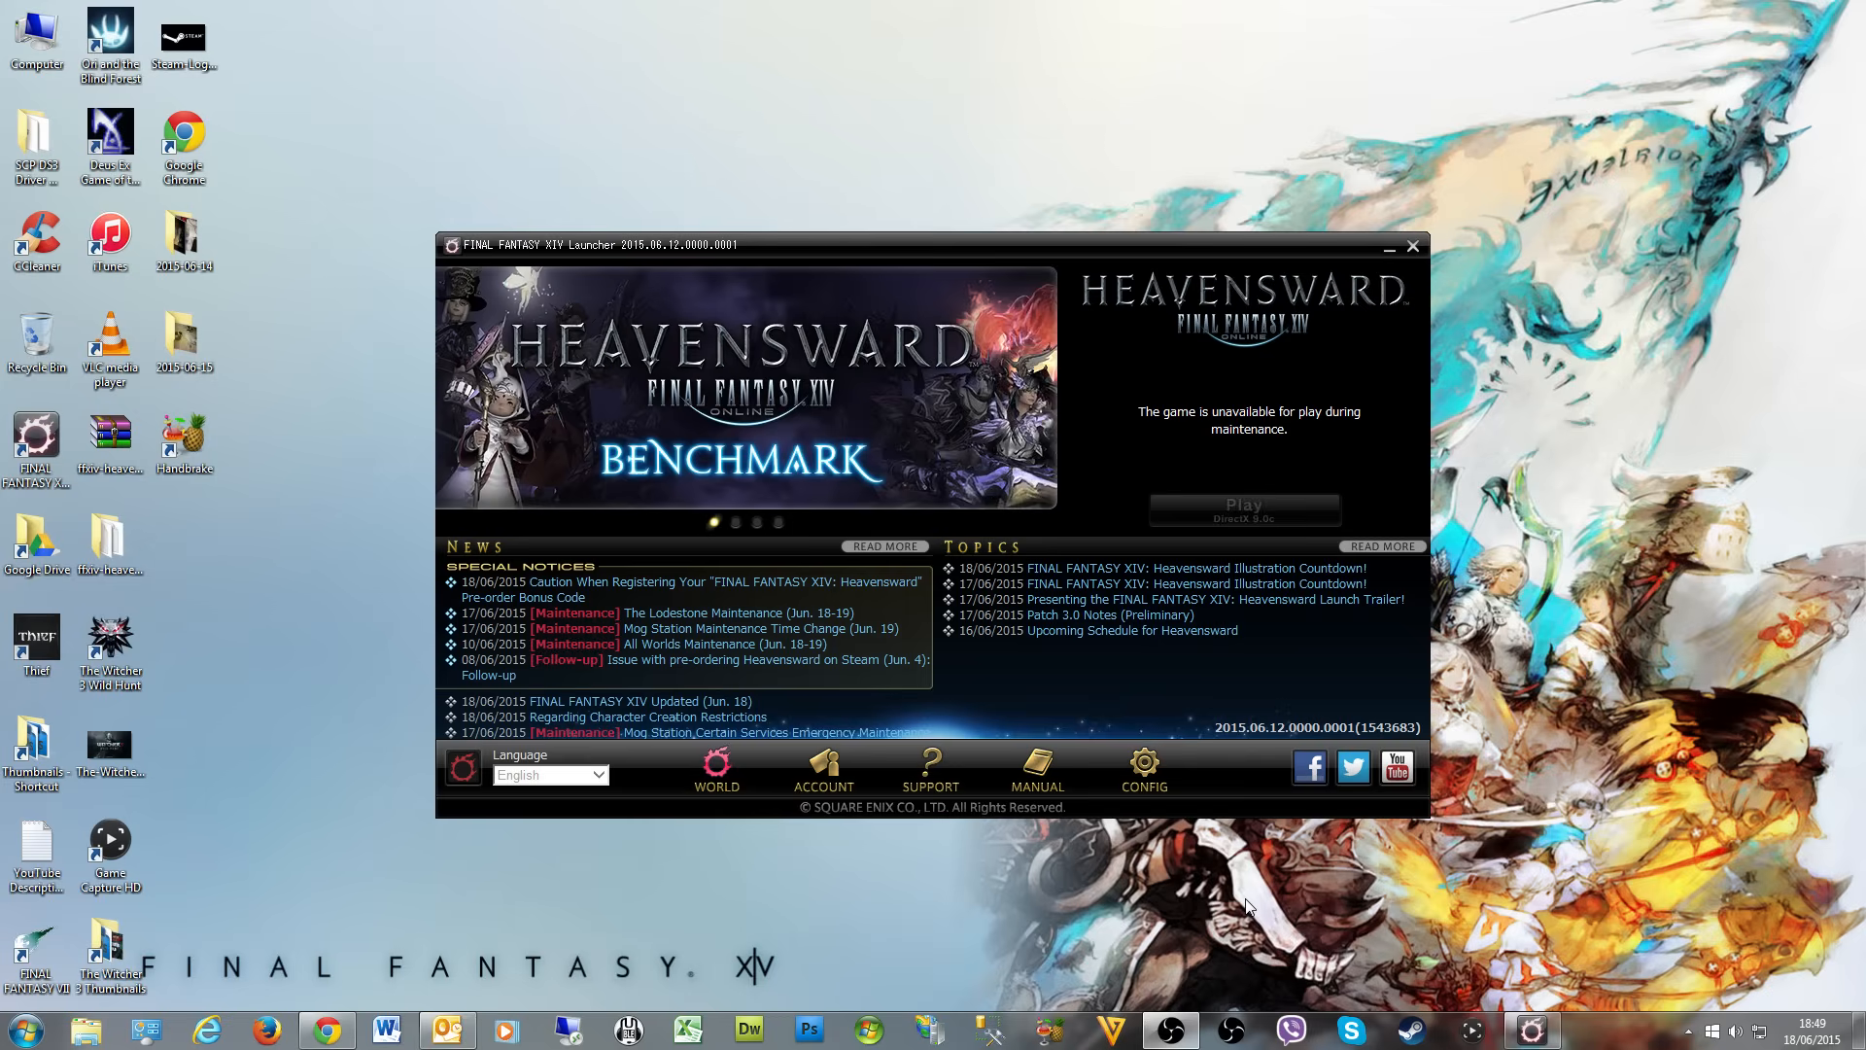
mouse_move(1248, 927)
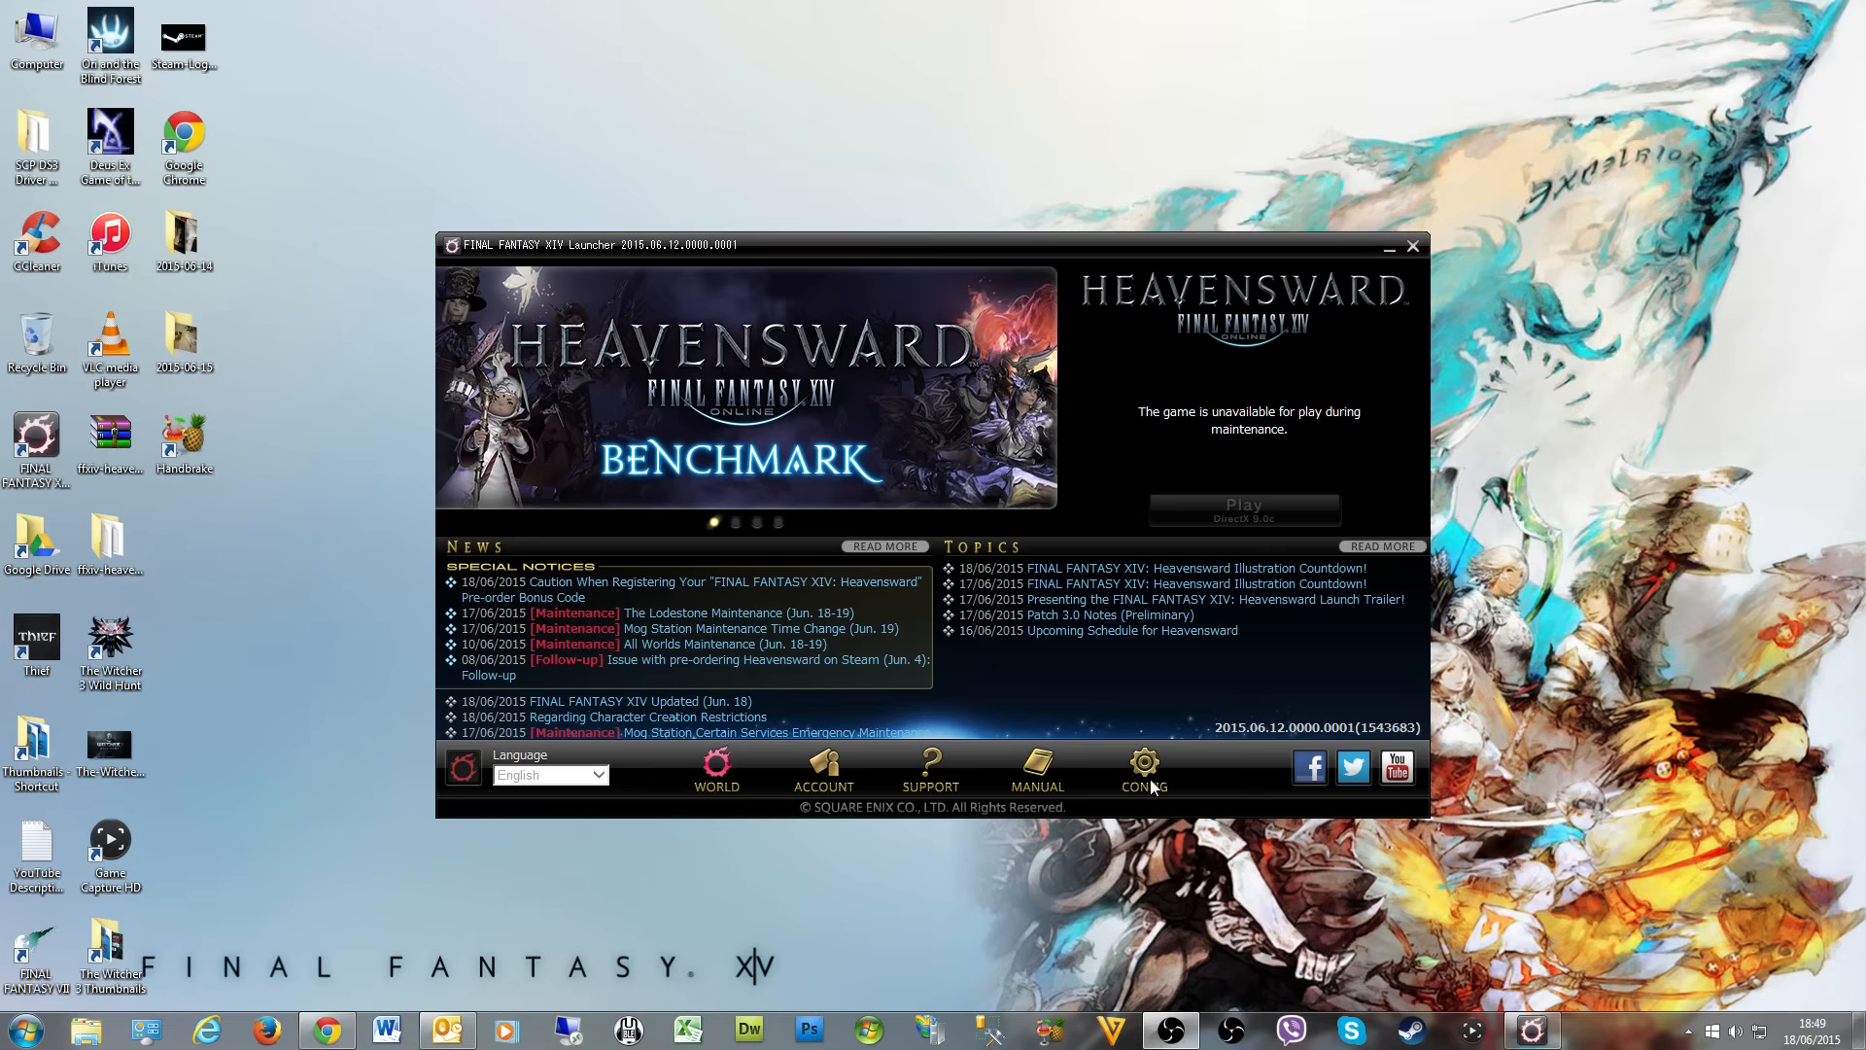
- Switch DirectX 11 Support from Off to On in the launcher's CONFIG page
left_click(1141, 768)
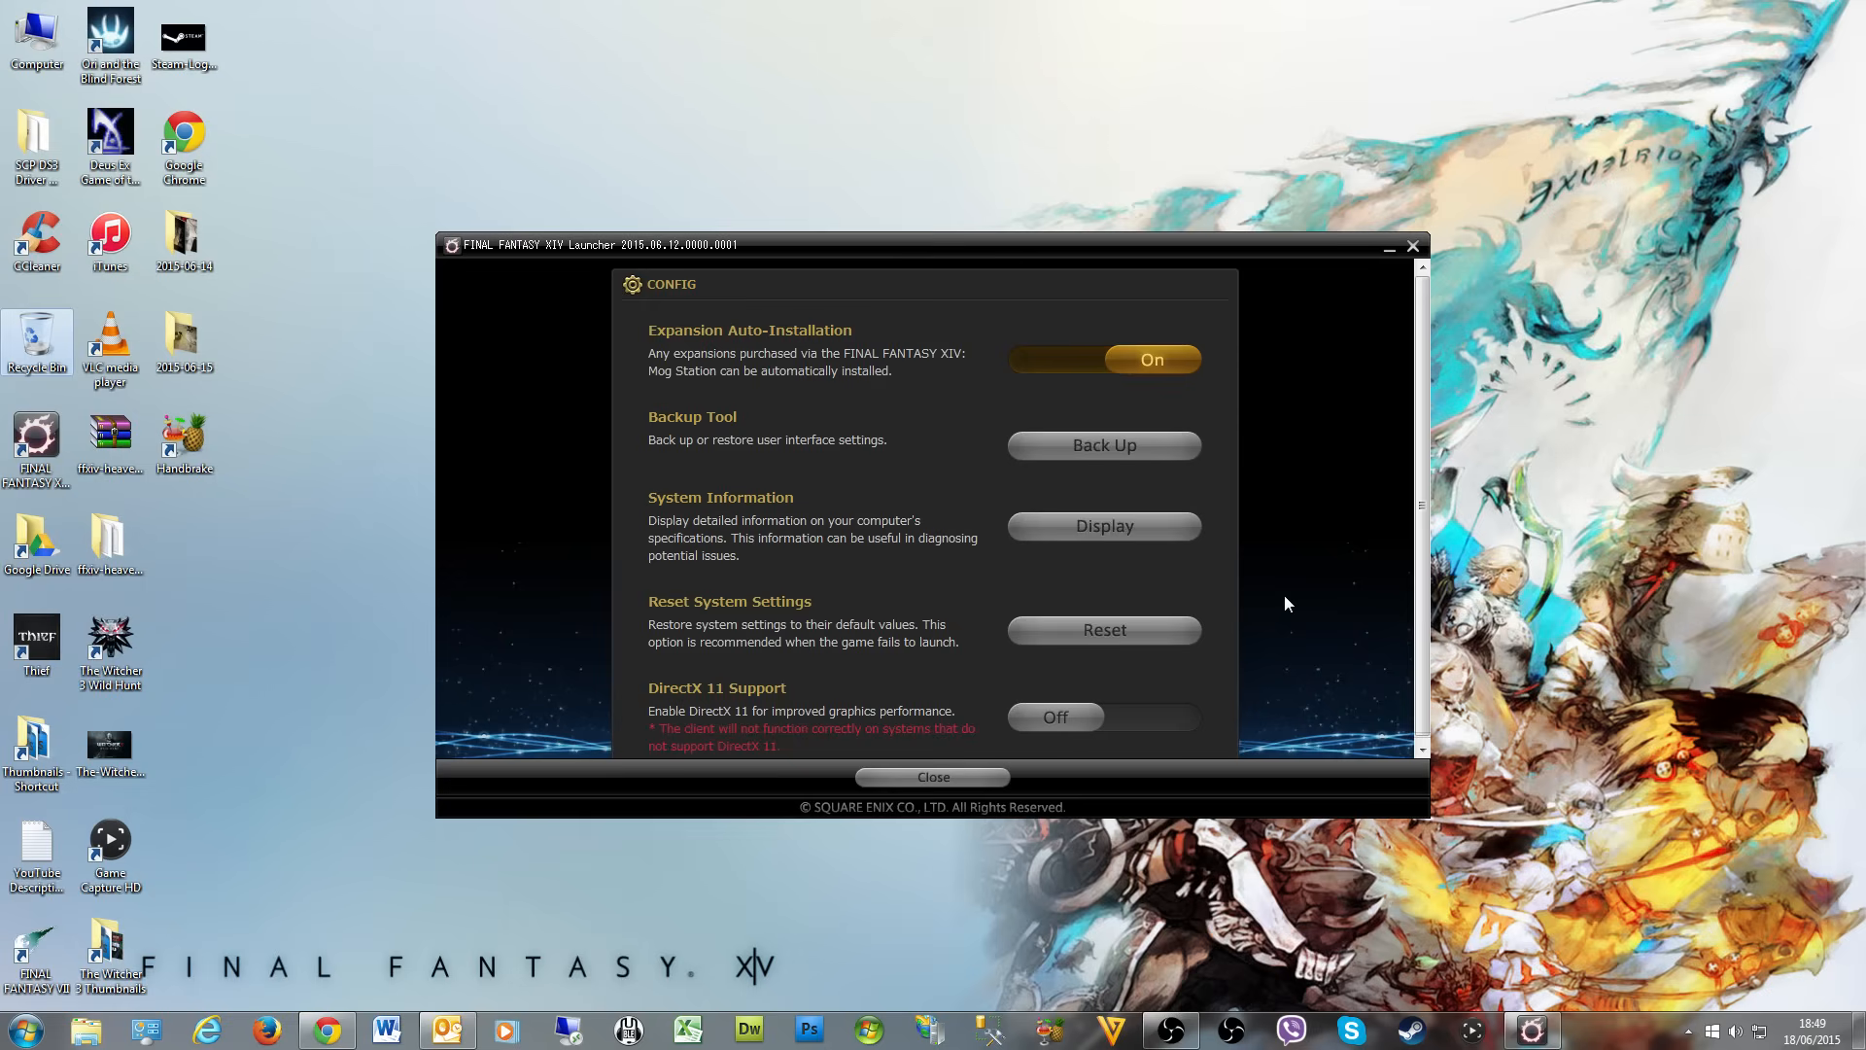
mouse_move(689, 707)
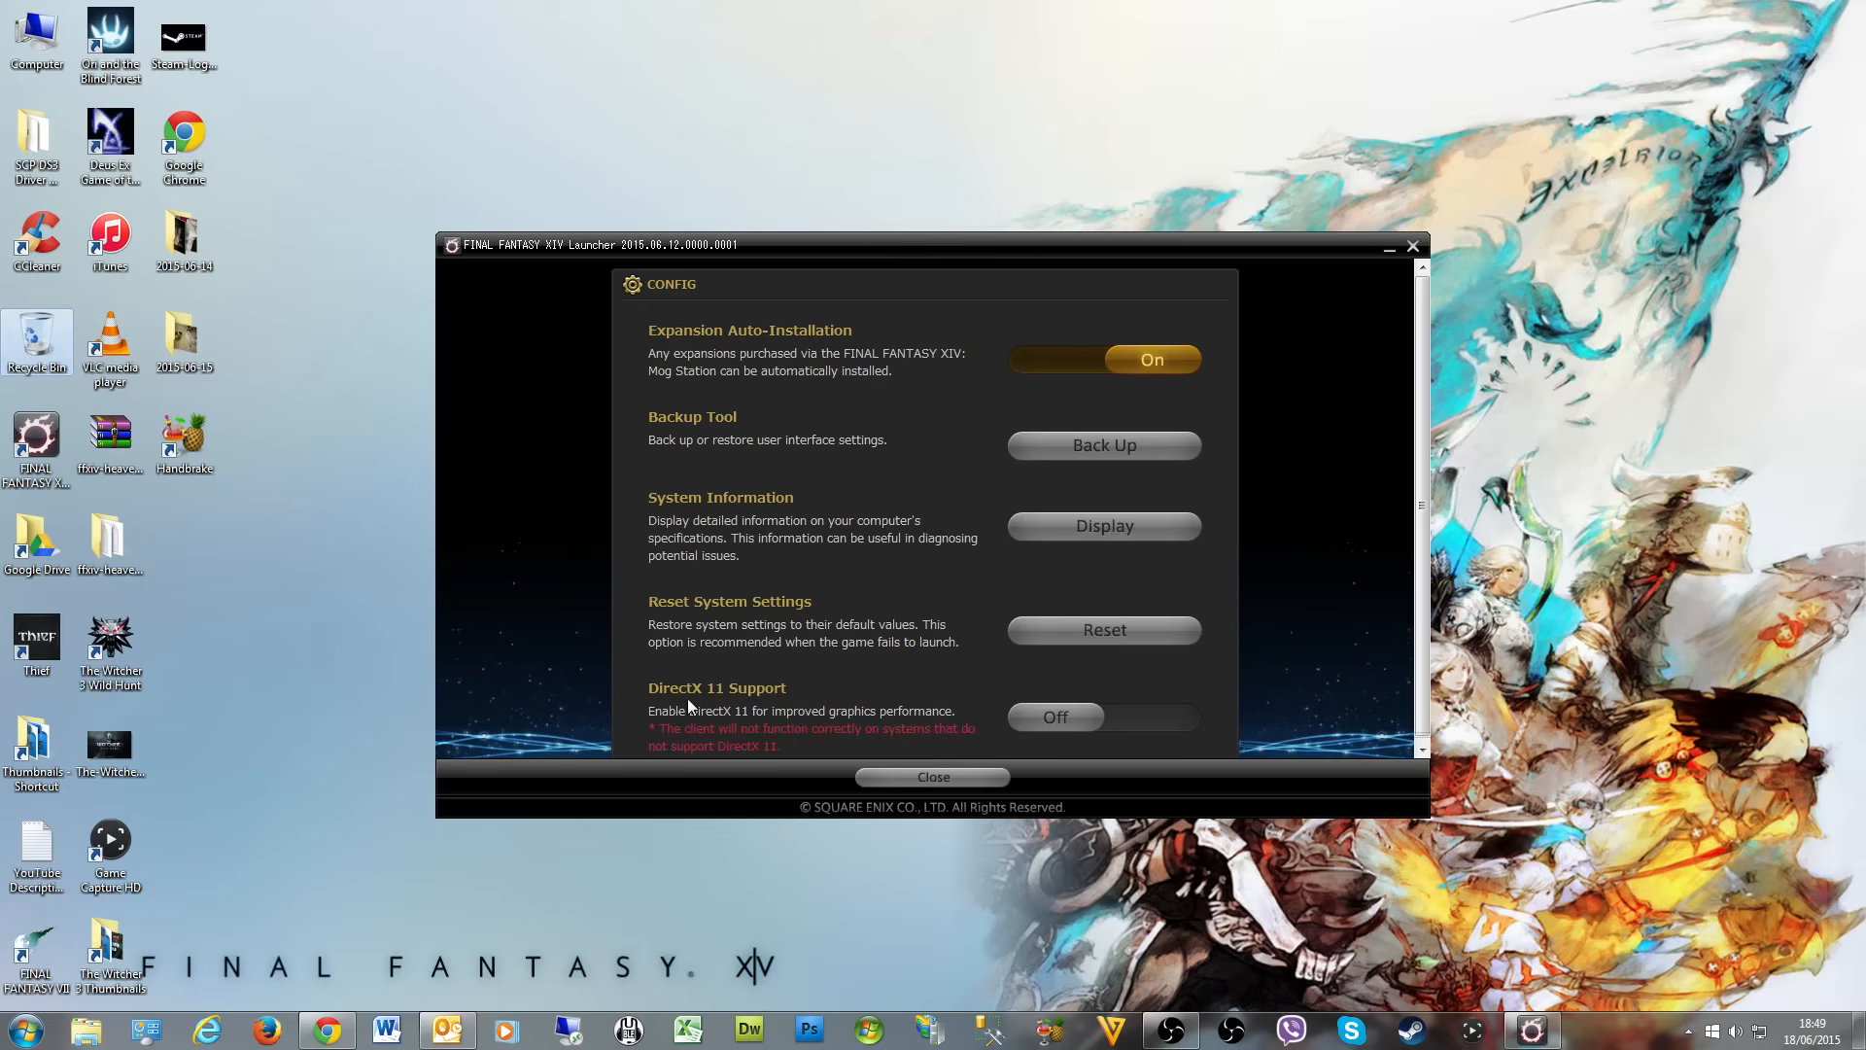
mouse_move(689, 723)
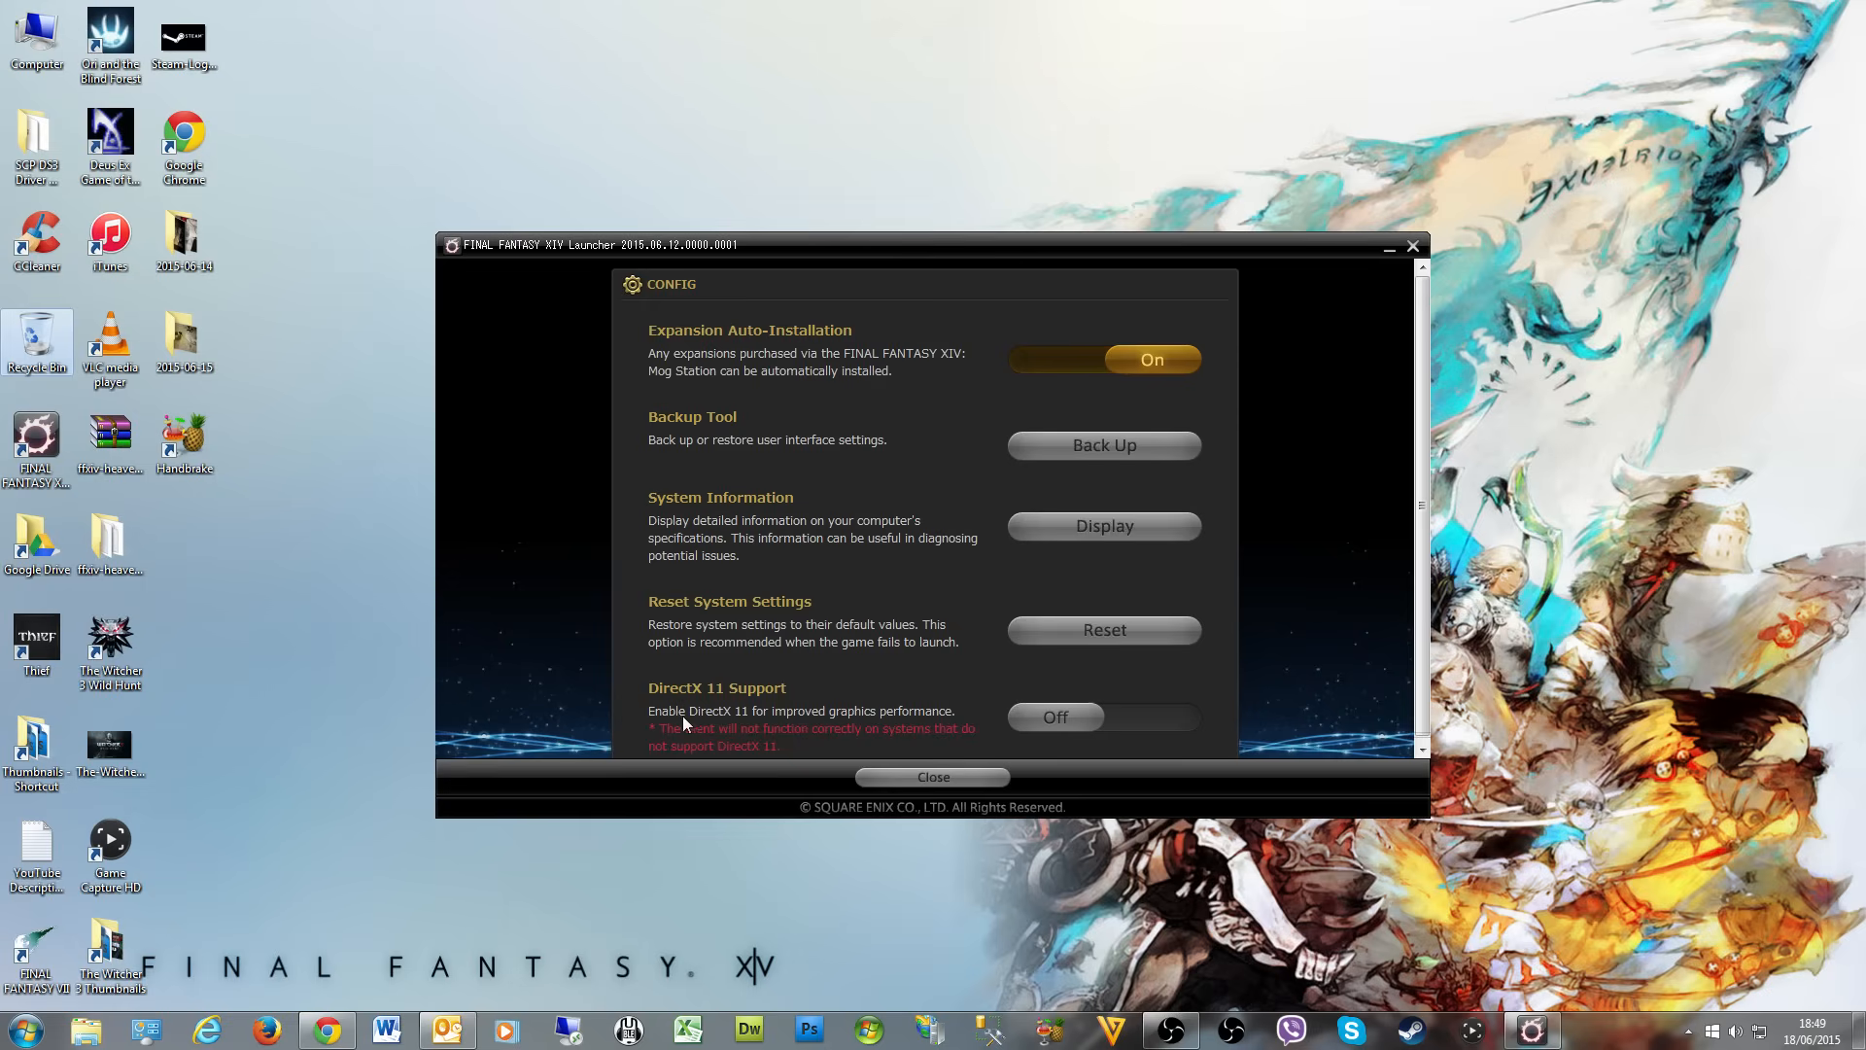
mouse_move(797, 726)
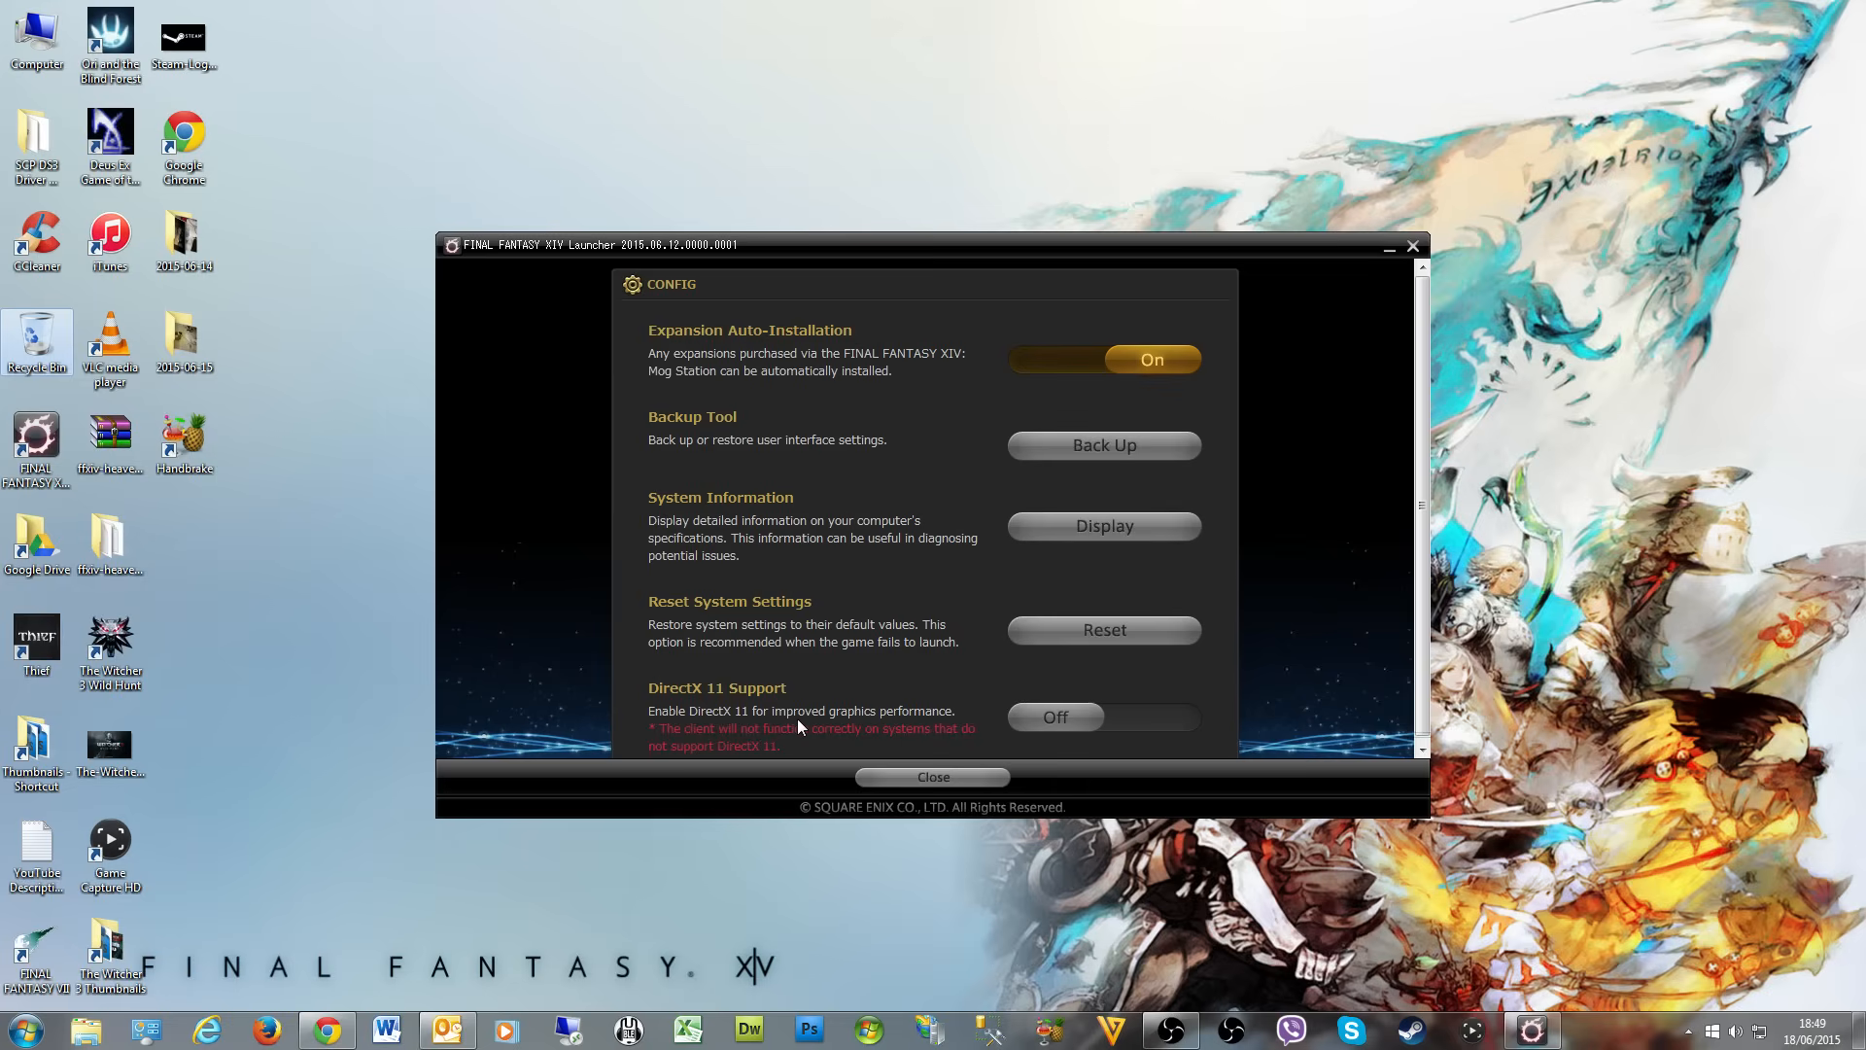
mouse_move(1051, 721)
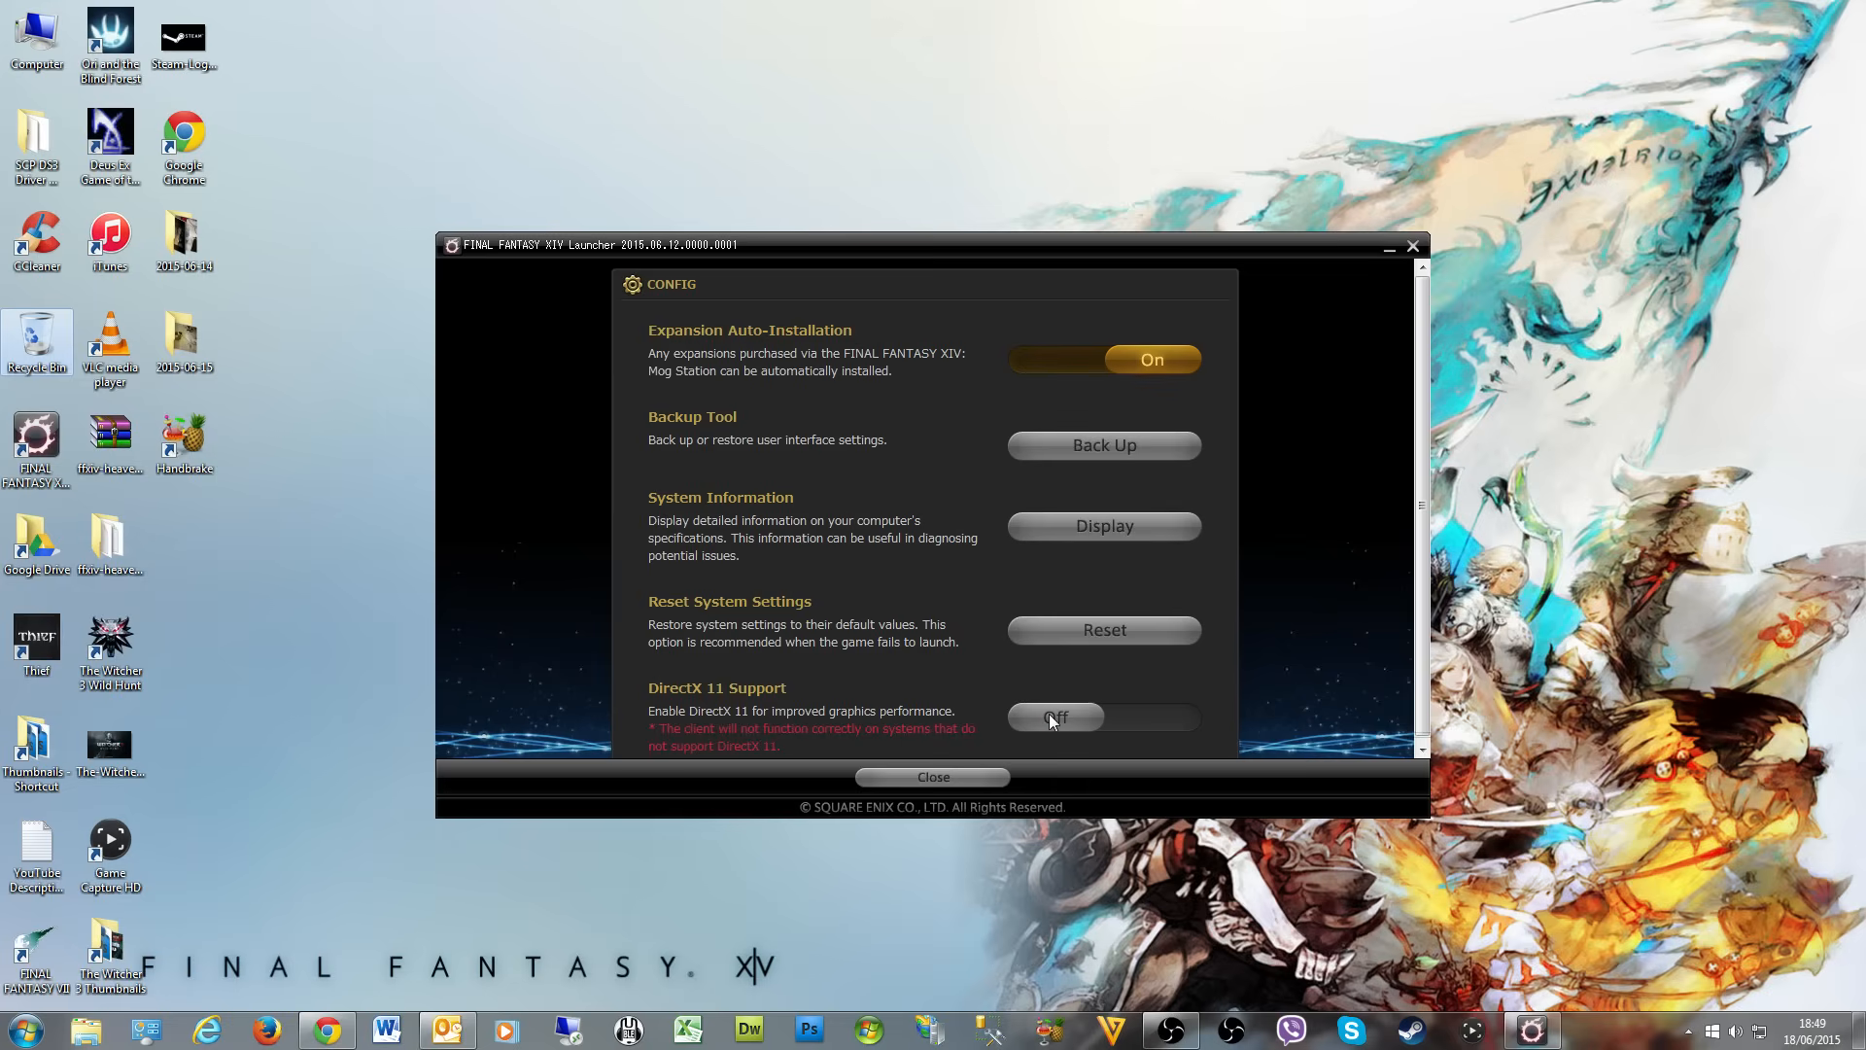
left_click(1147, 716)
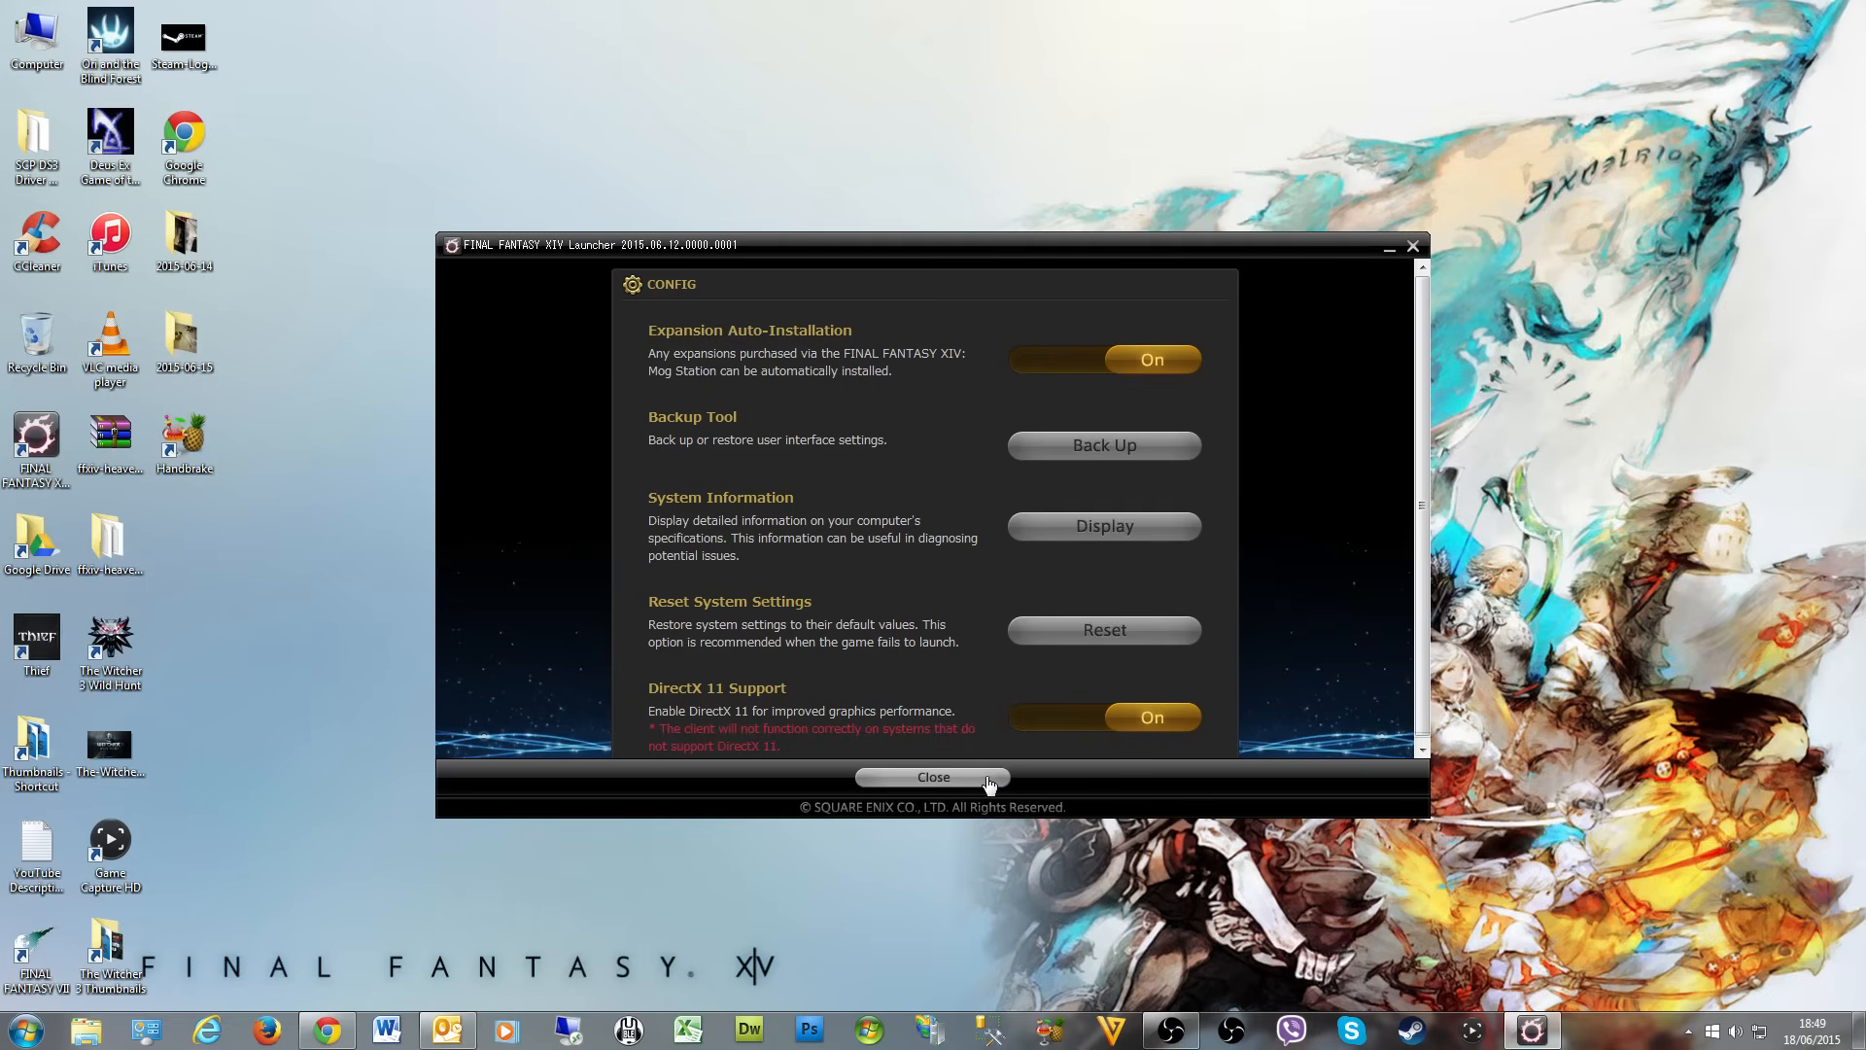
mouse_move(1041, 773)
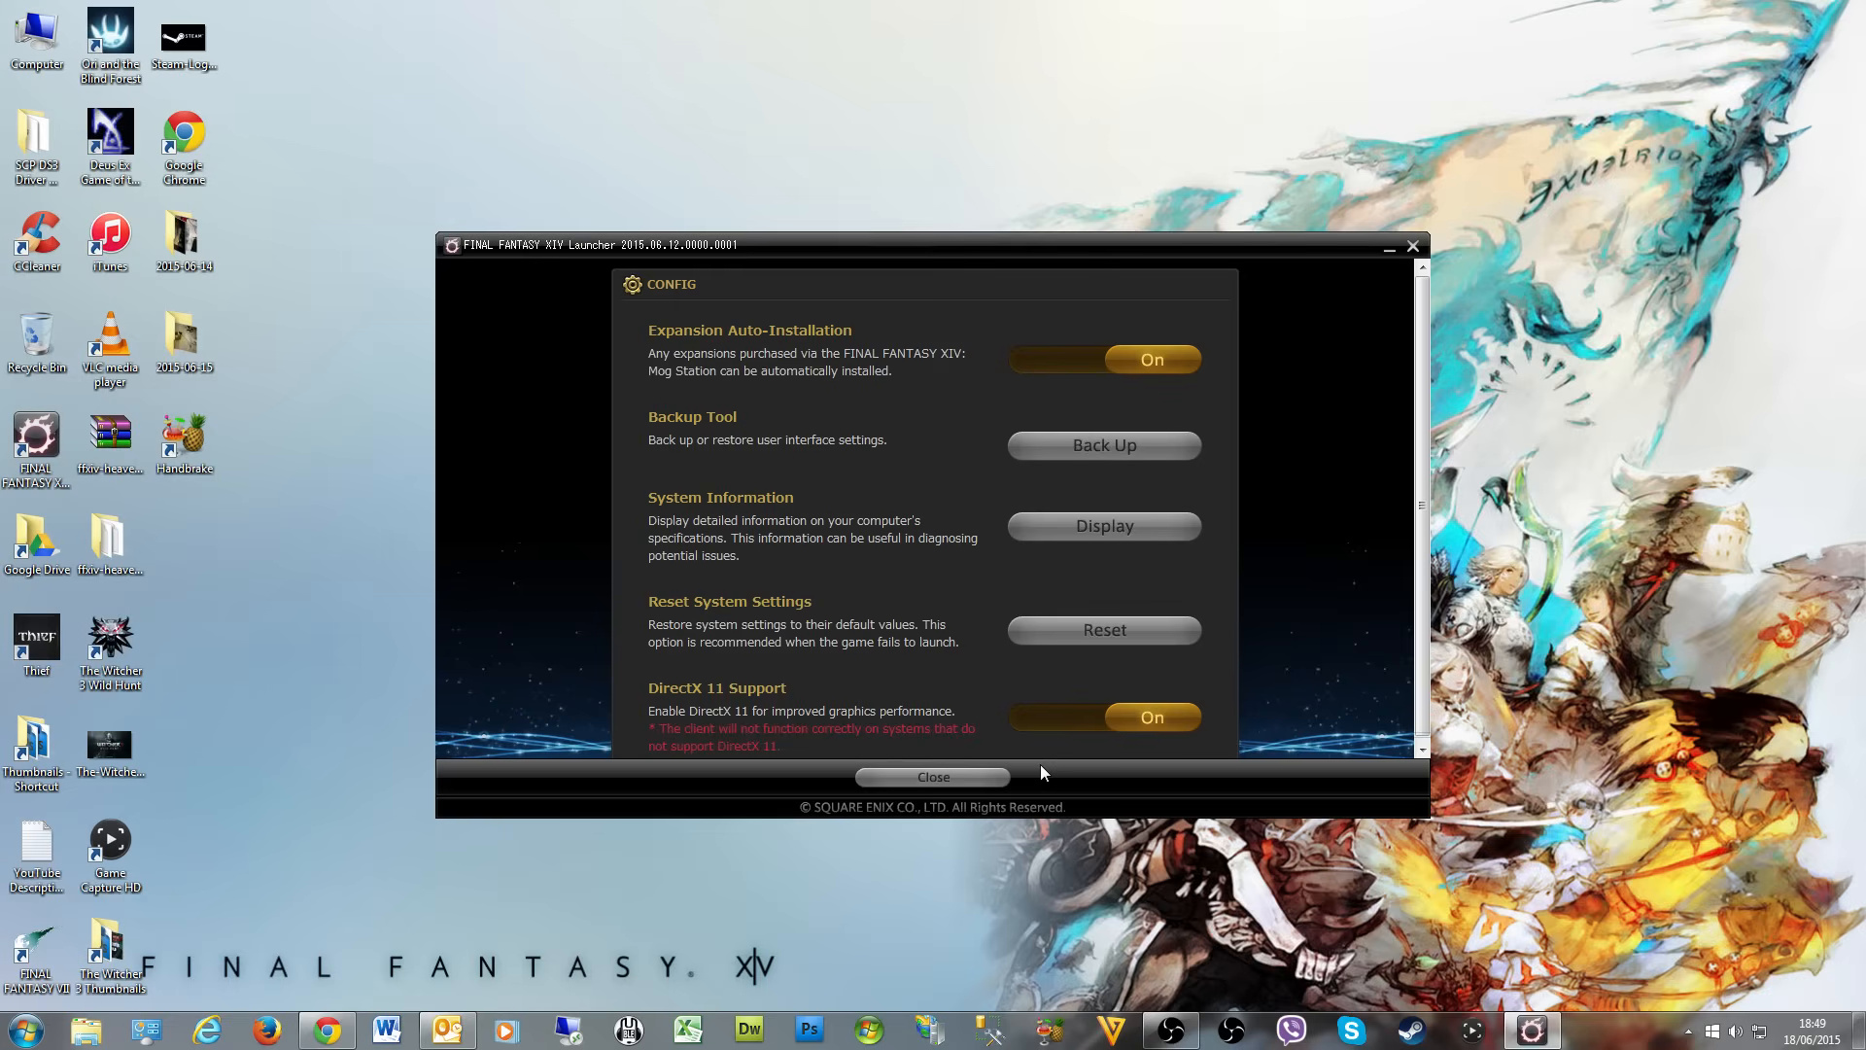
mouse_move(718, 800)
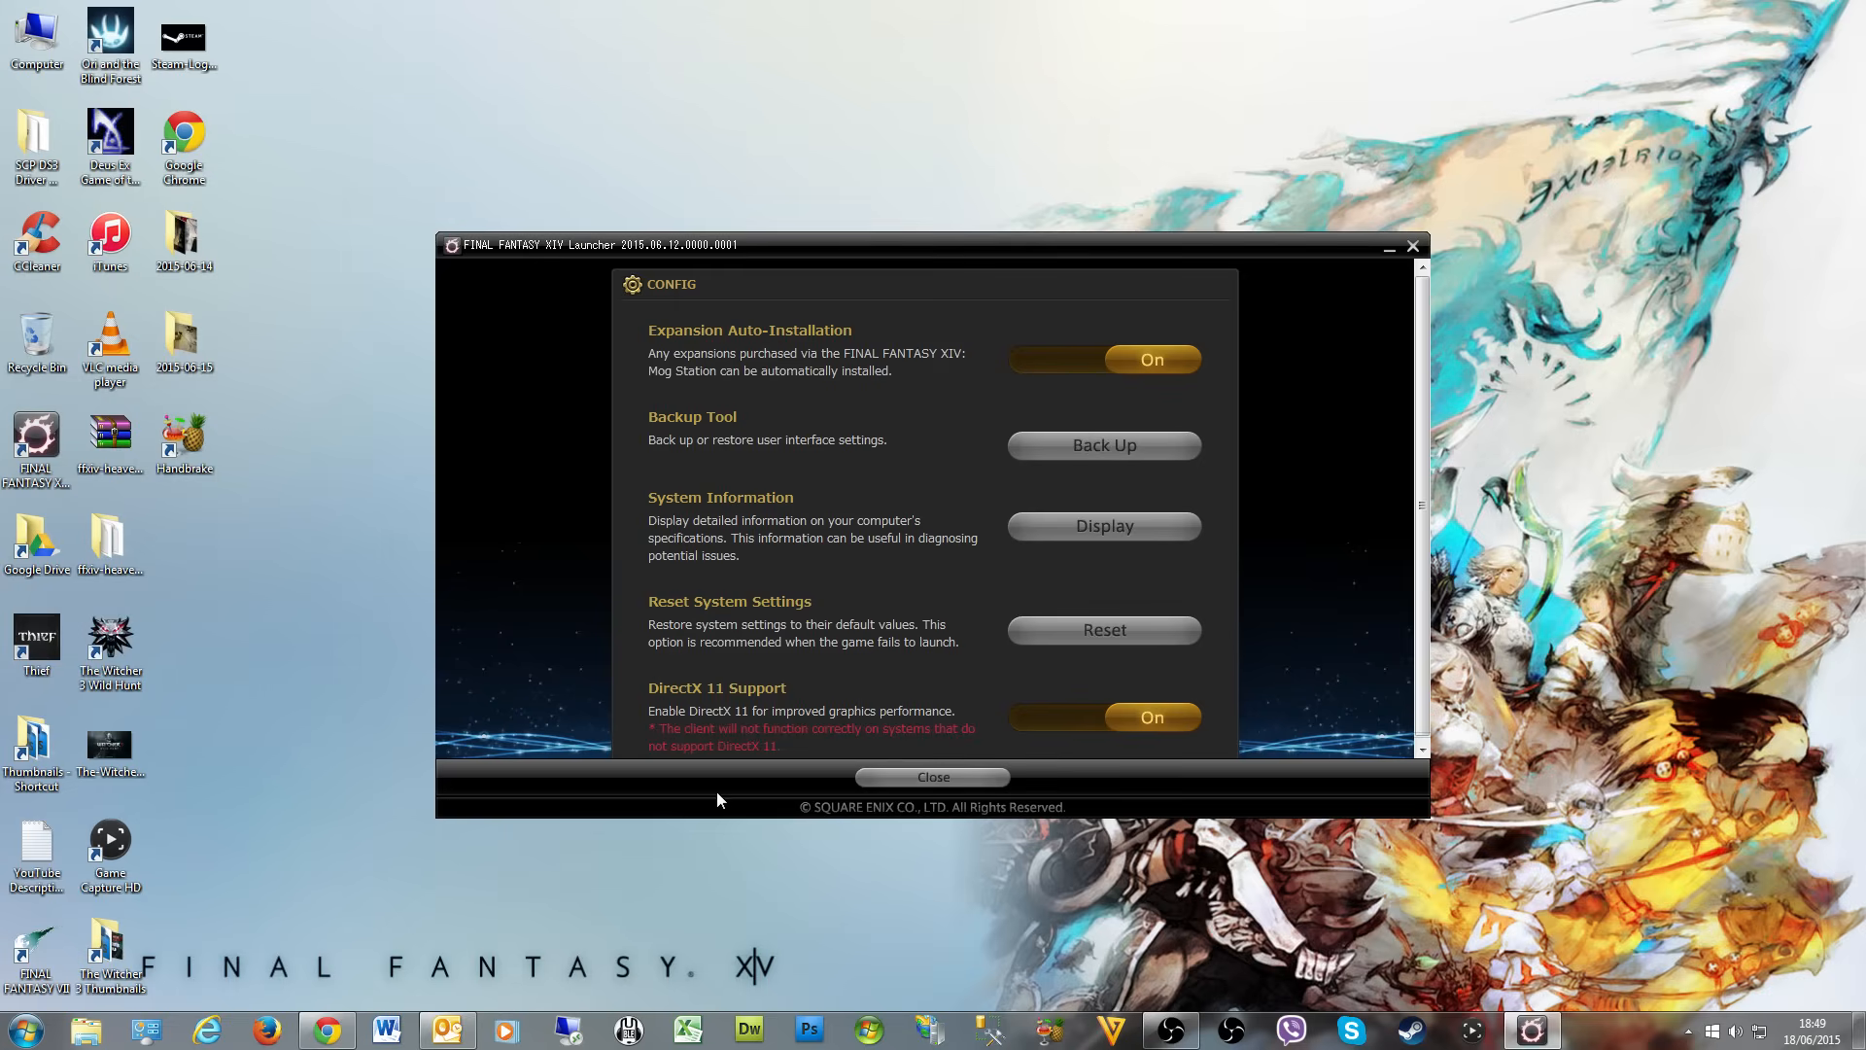
- Search the Start menu for 'dxdiag' and launch dxdiag.exe
left_click(17, 1029)
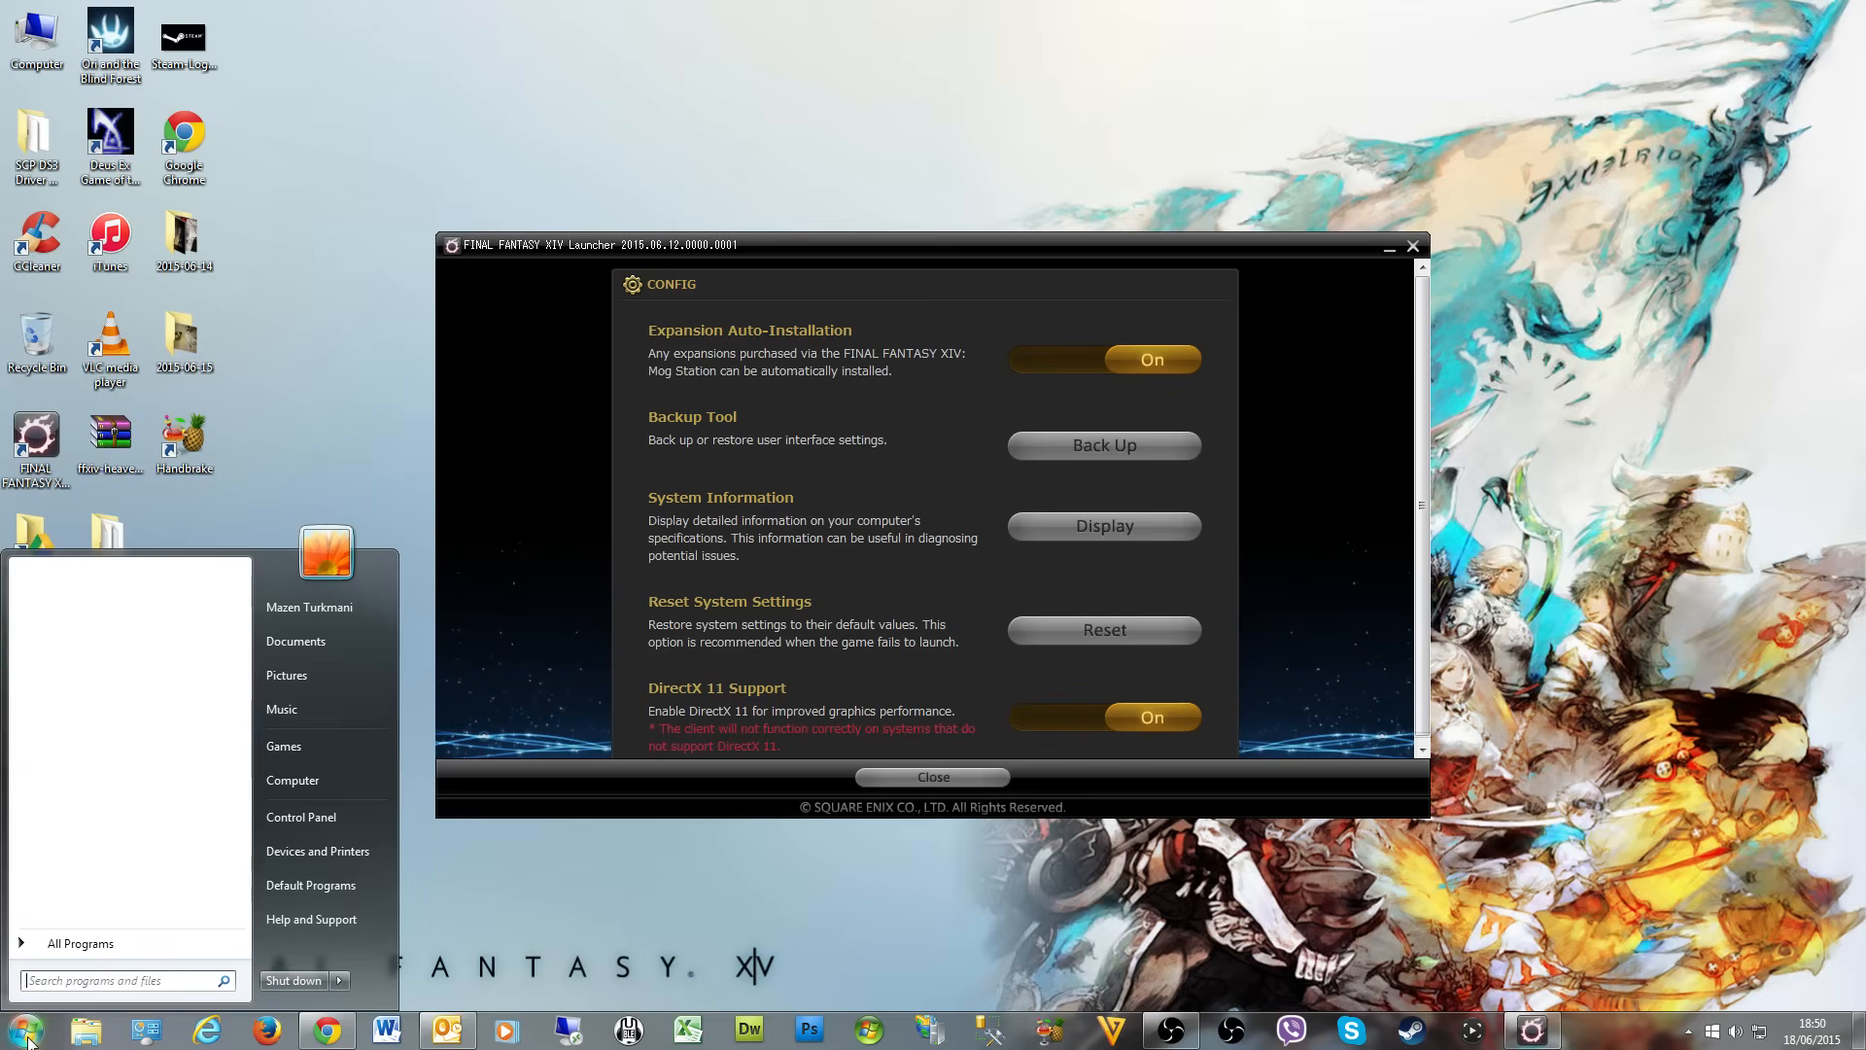
type("dxdiag")
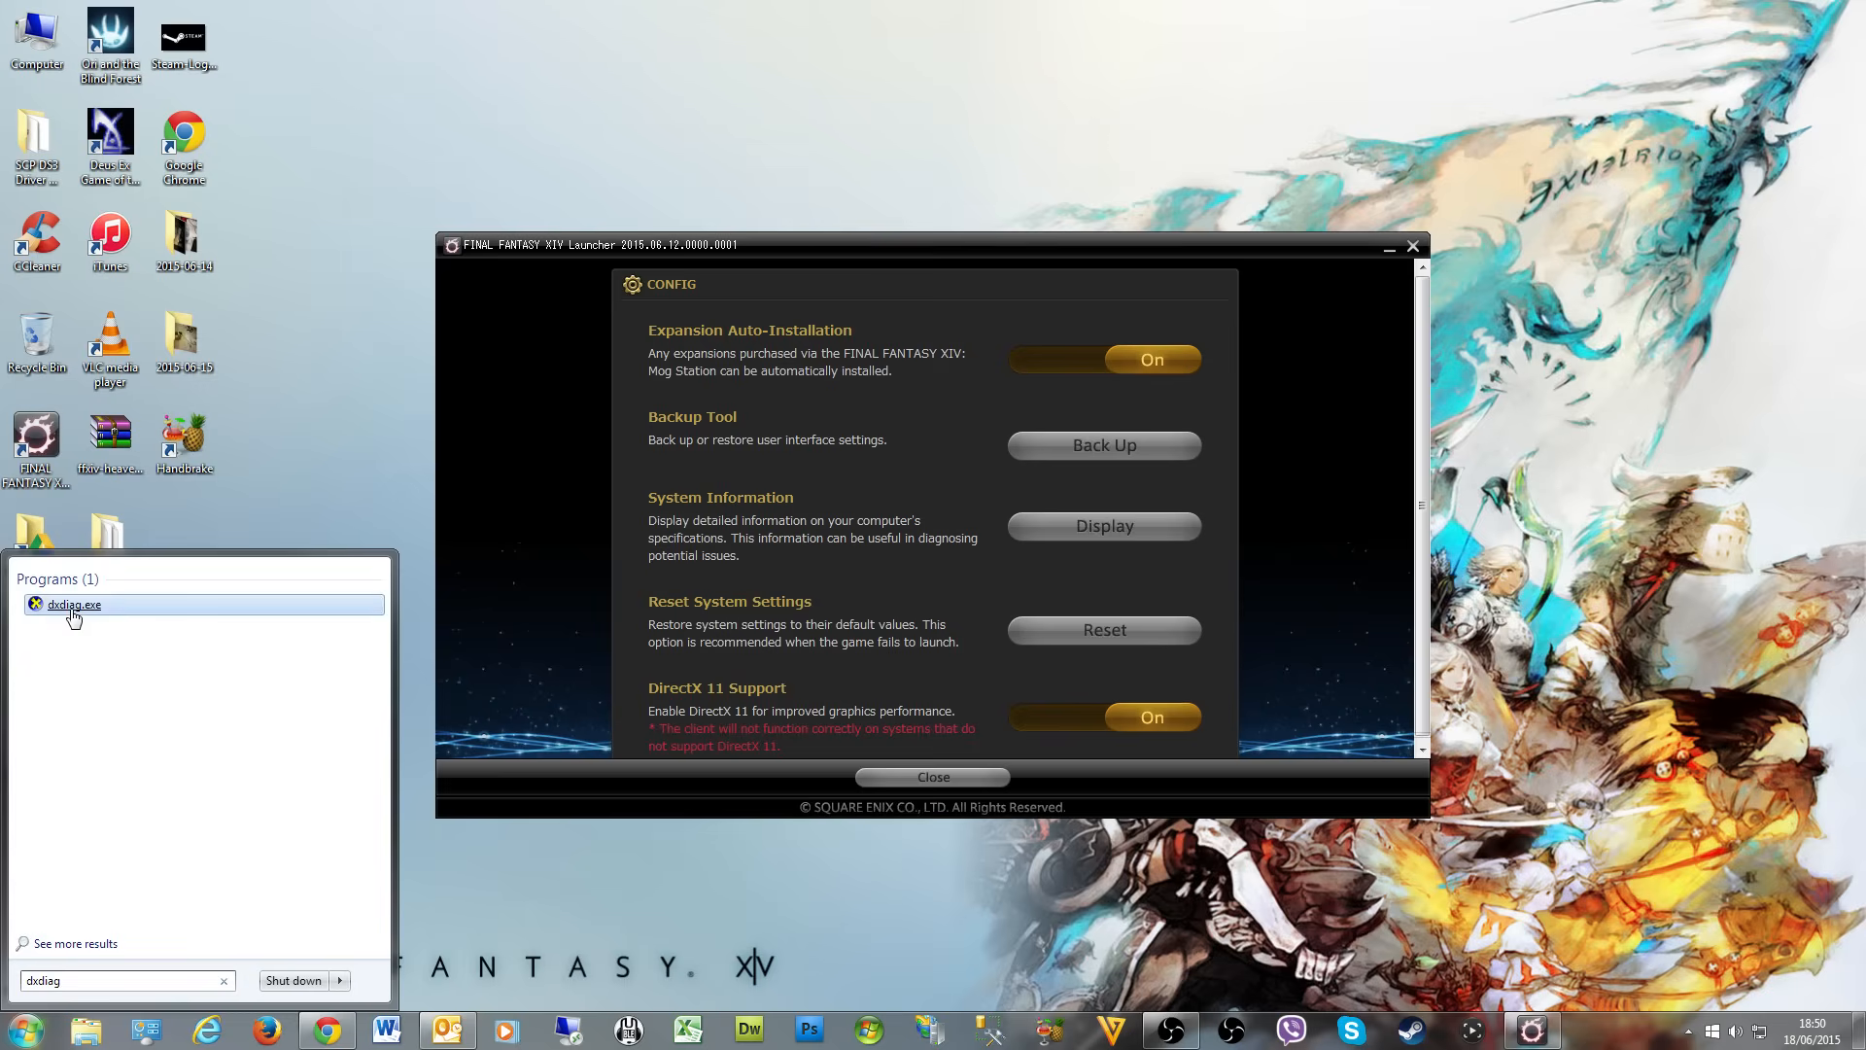
left_click(73, 604)
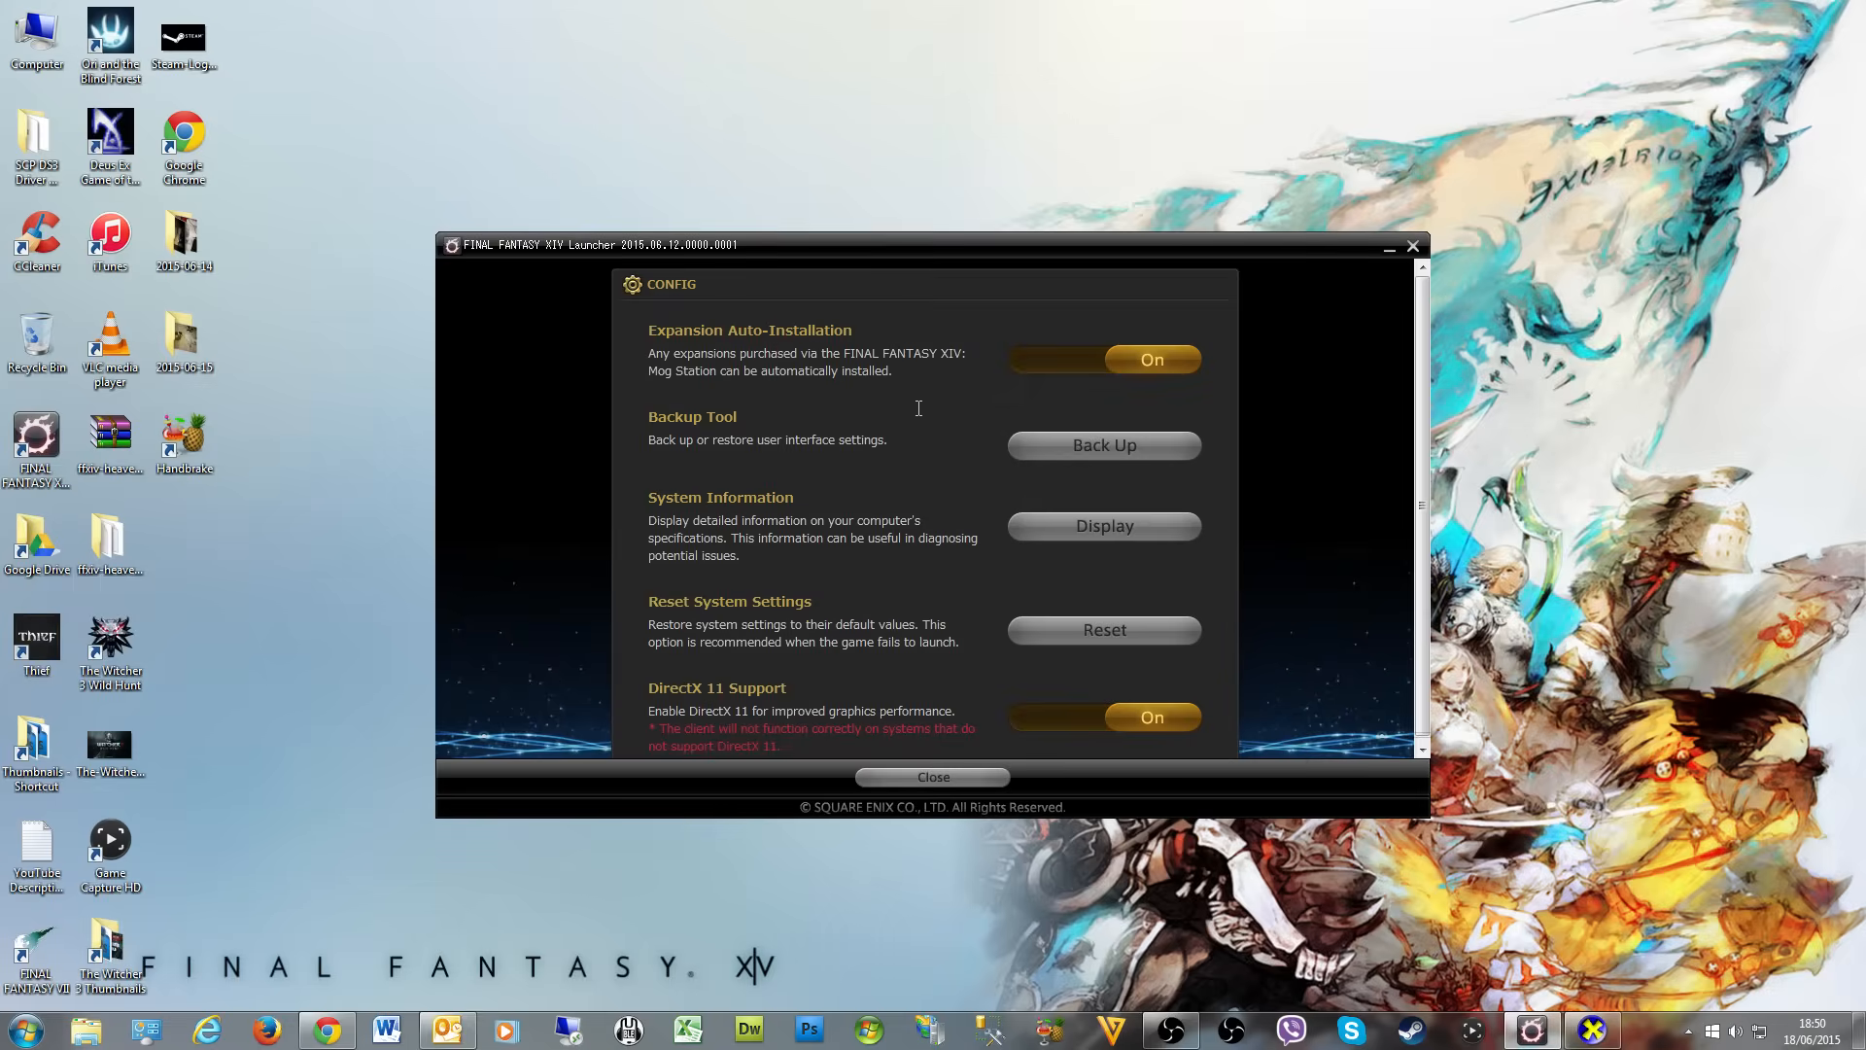
- View the dxdiag System tab showing Windows 7 Ultimate 64-bit and DirectX 11
left_click(1101, 525)
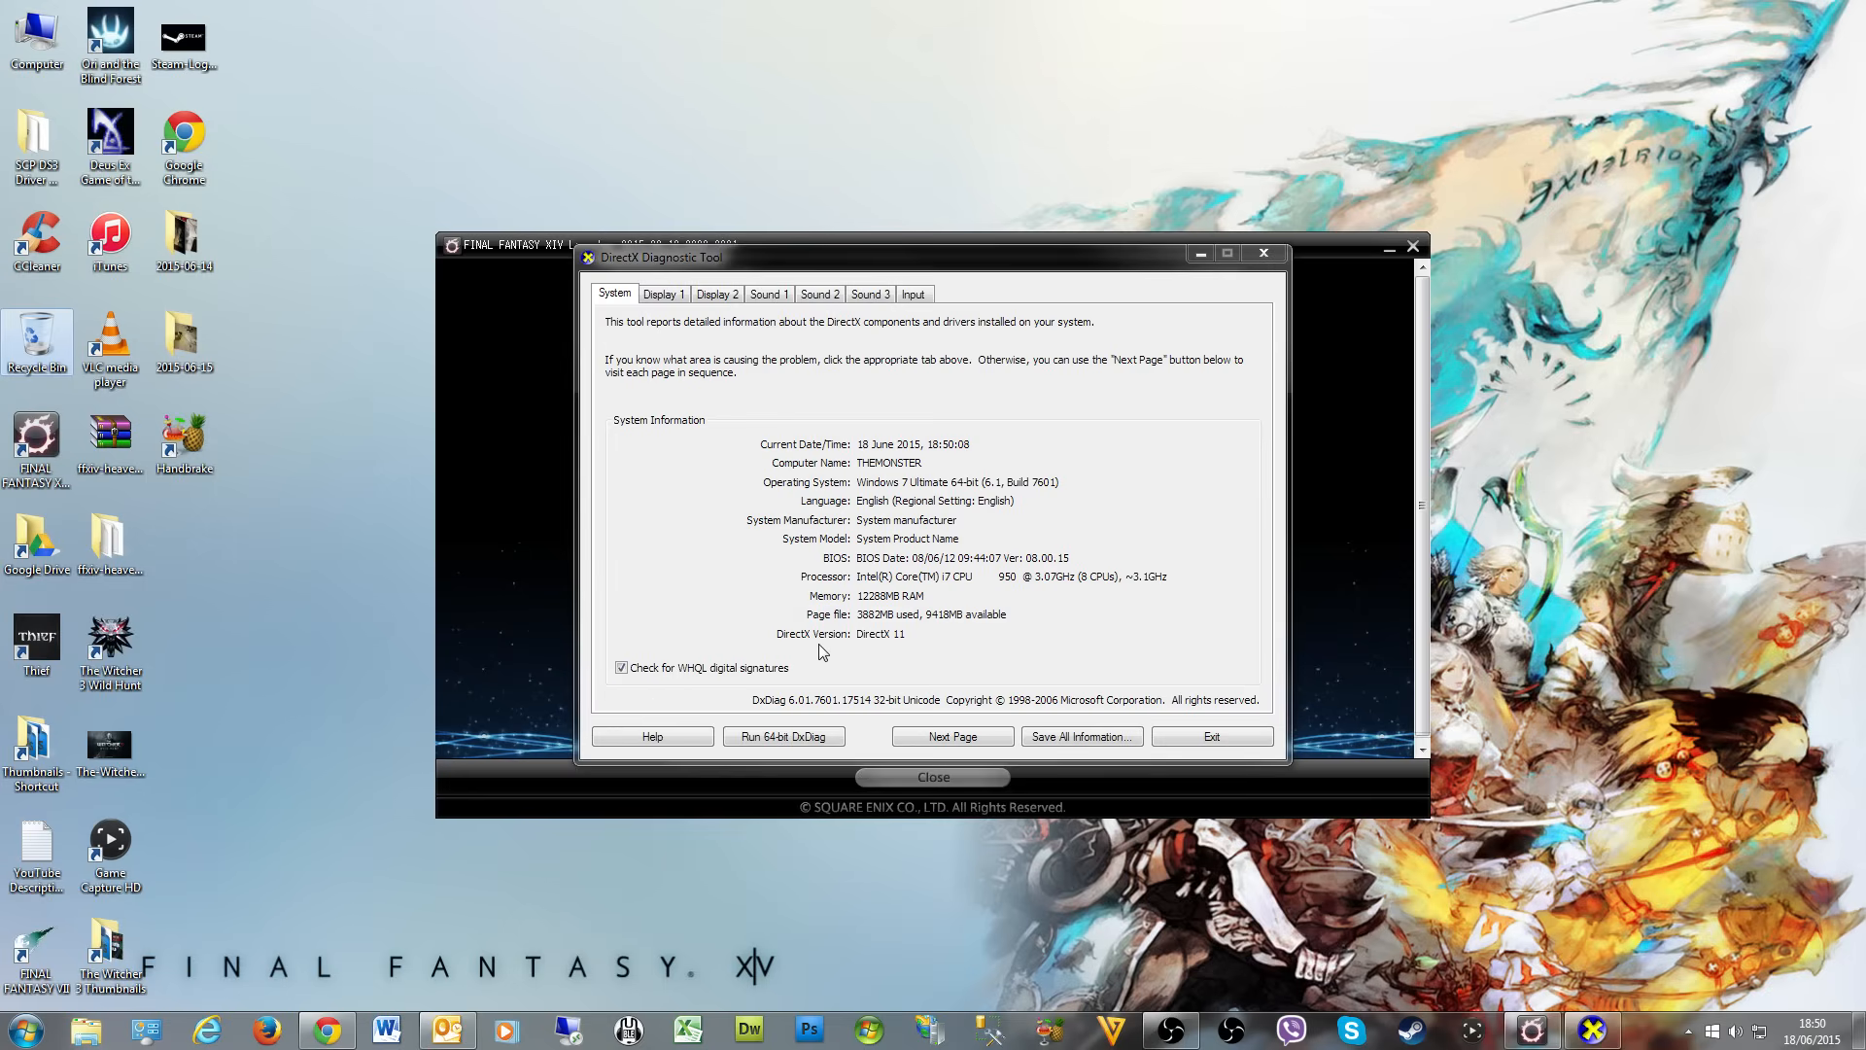
mouse_move(914, 656)
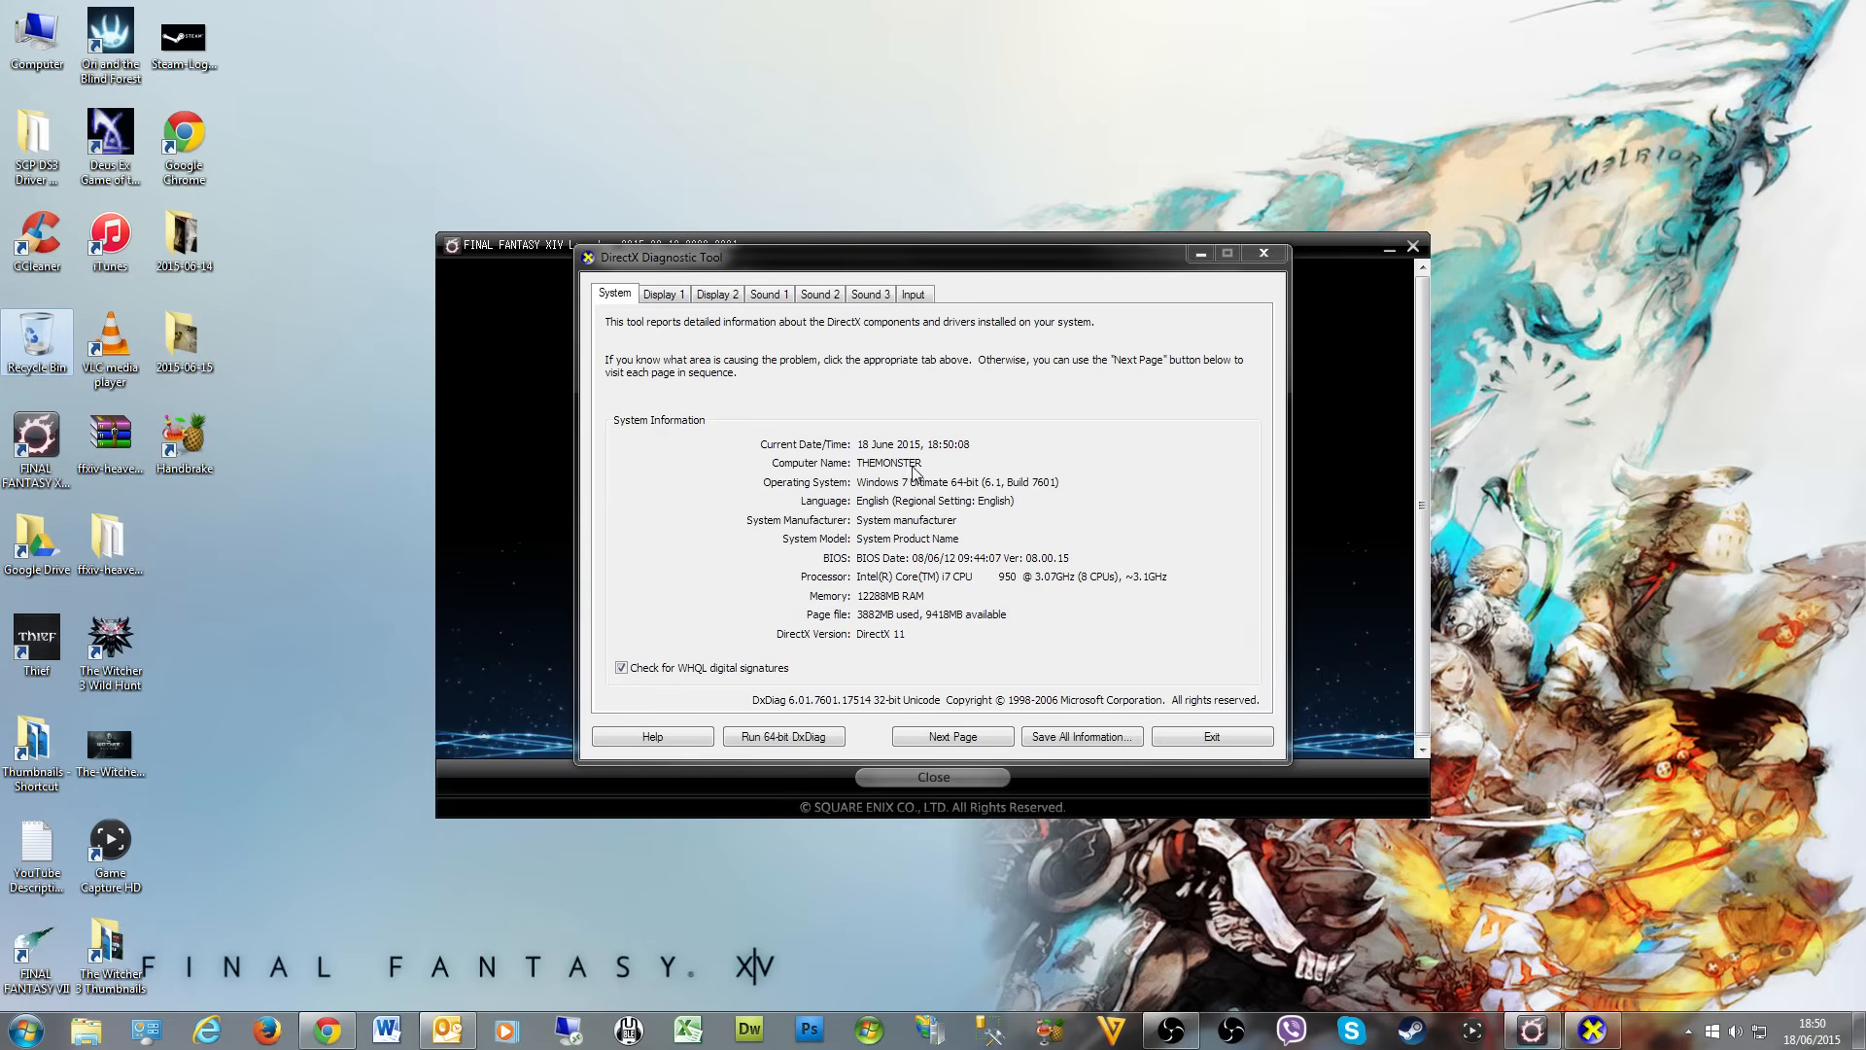
mouse_move(938, 483)
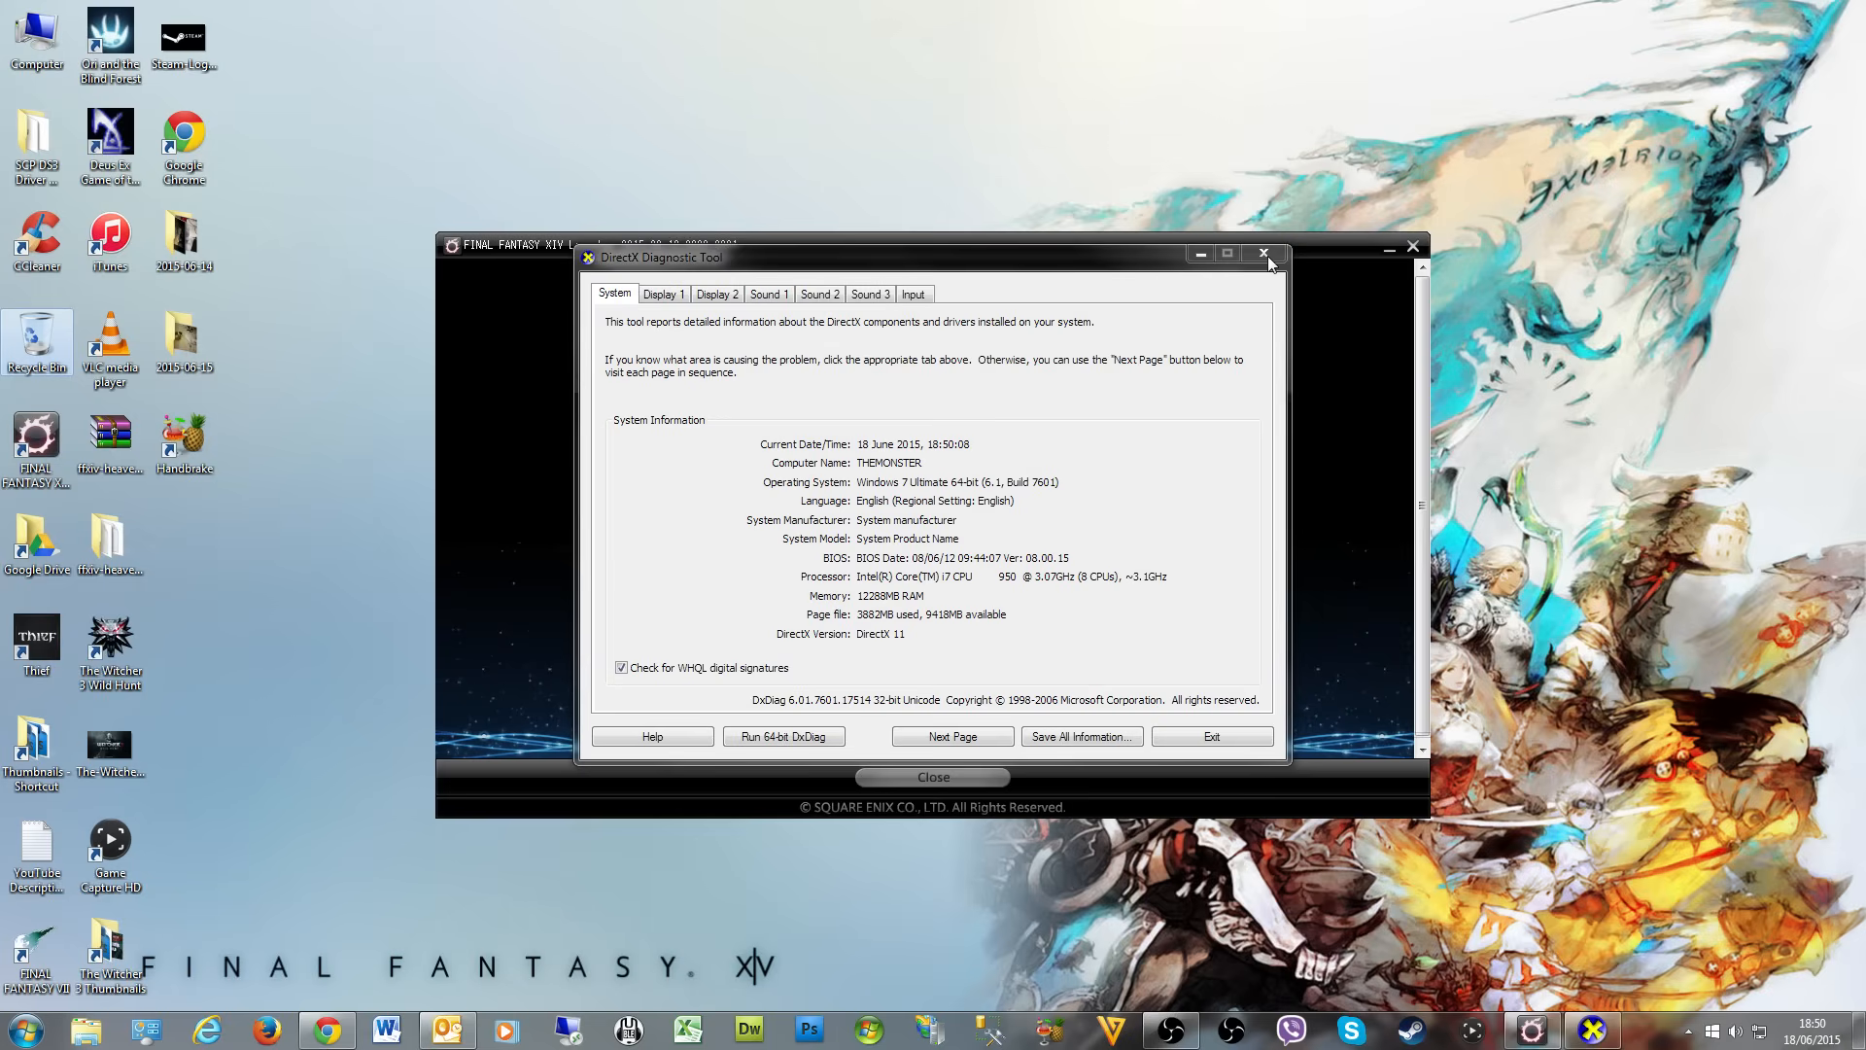
- Close dxdiag and the CONFIG page, returning to the launcher home screen
left_click(1263, 253)
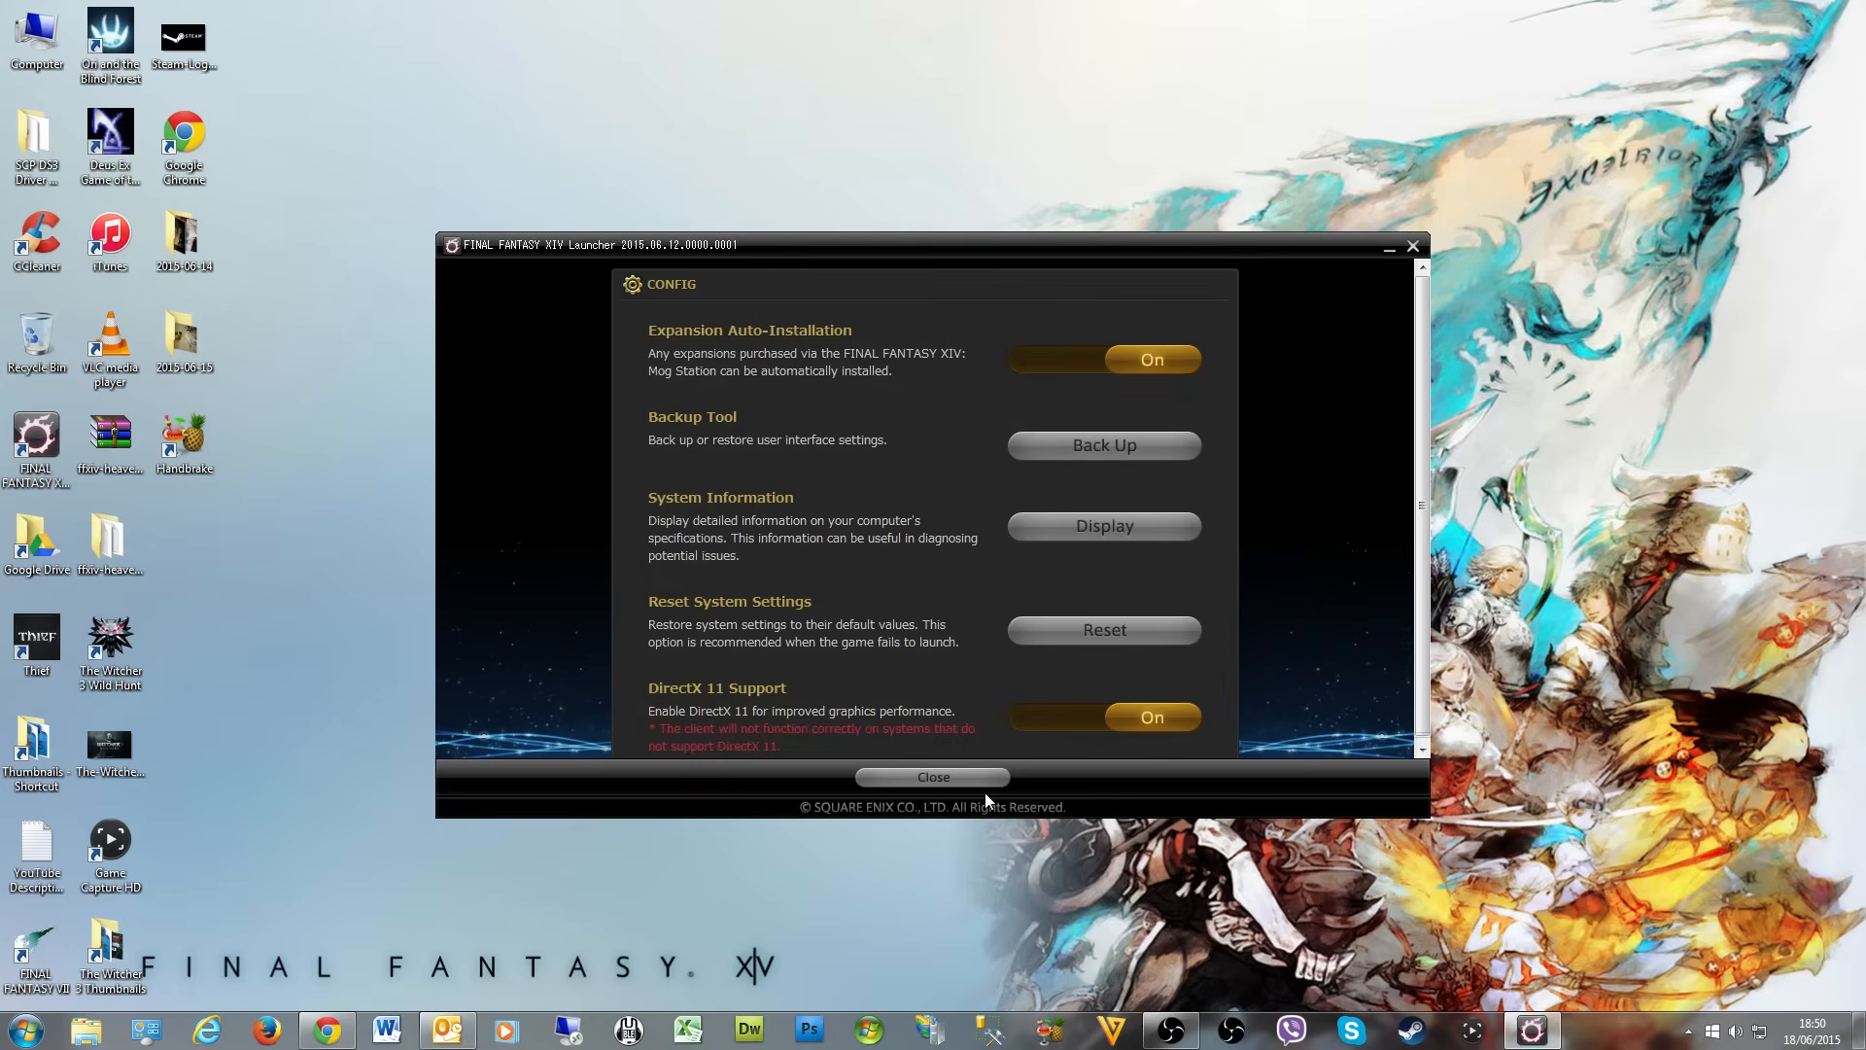
mouse_move(986, 795)
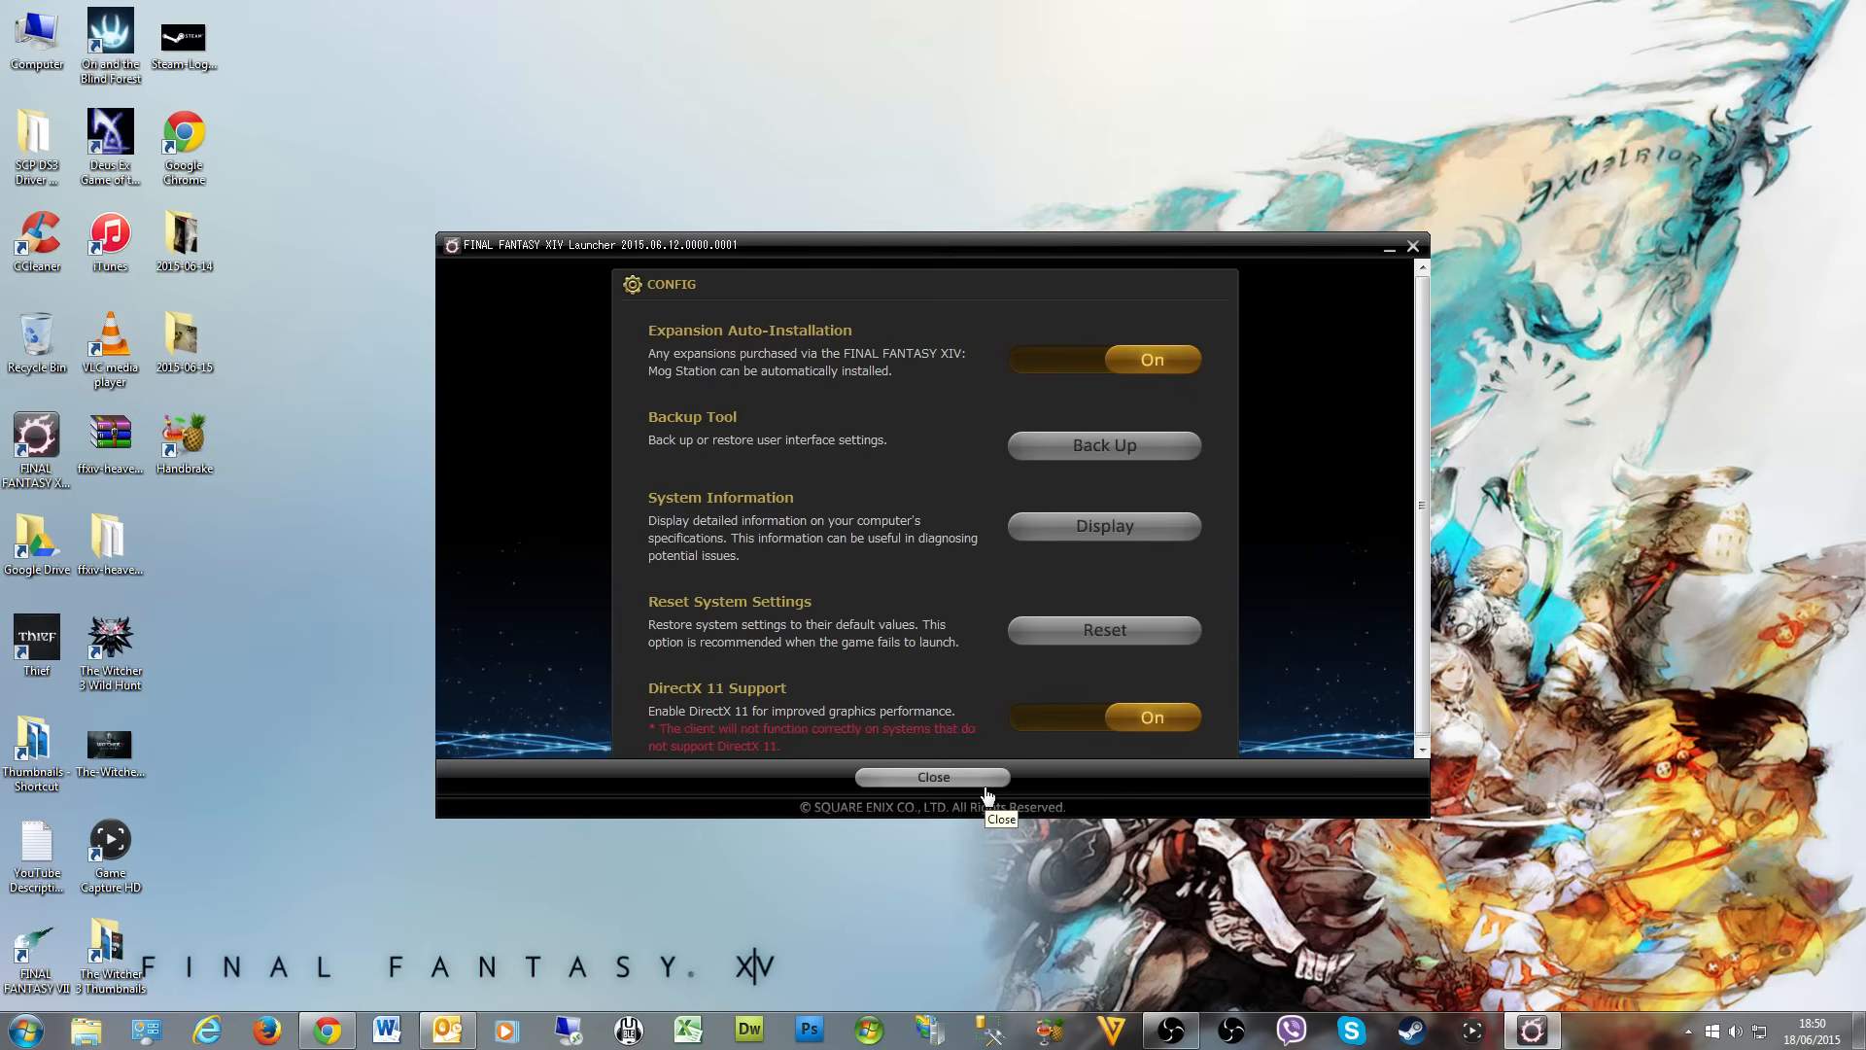
mouse_move(987, 794)
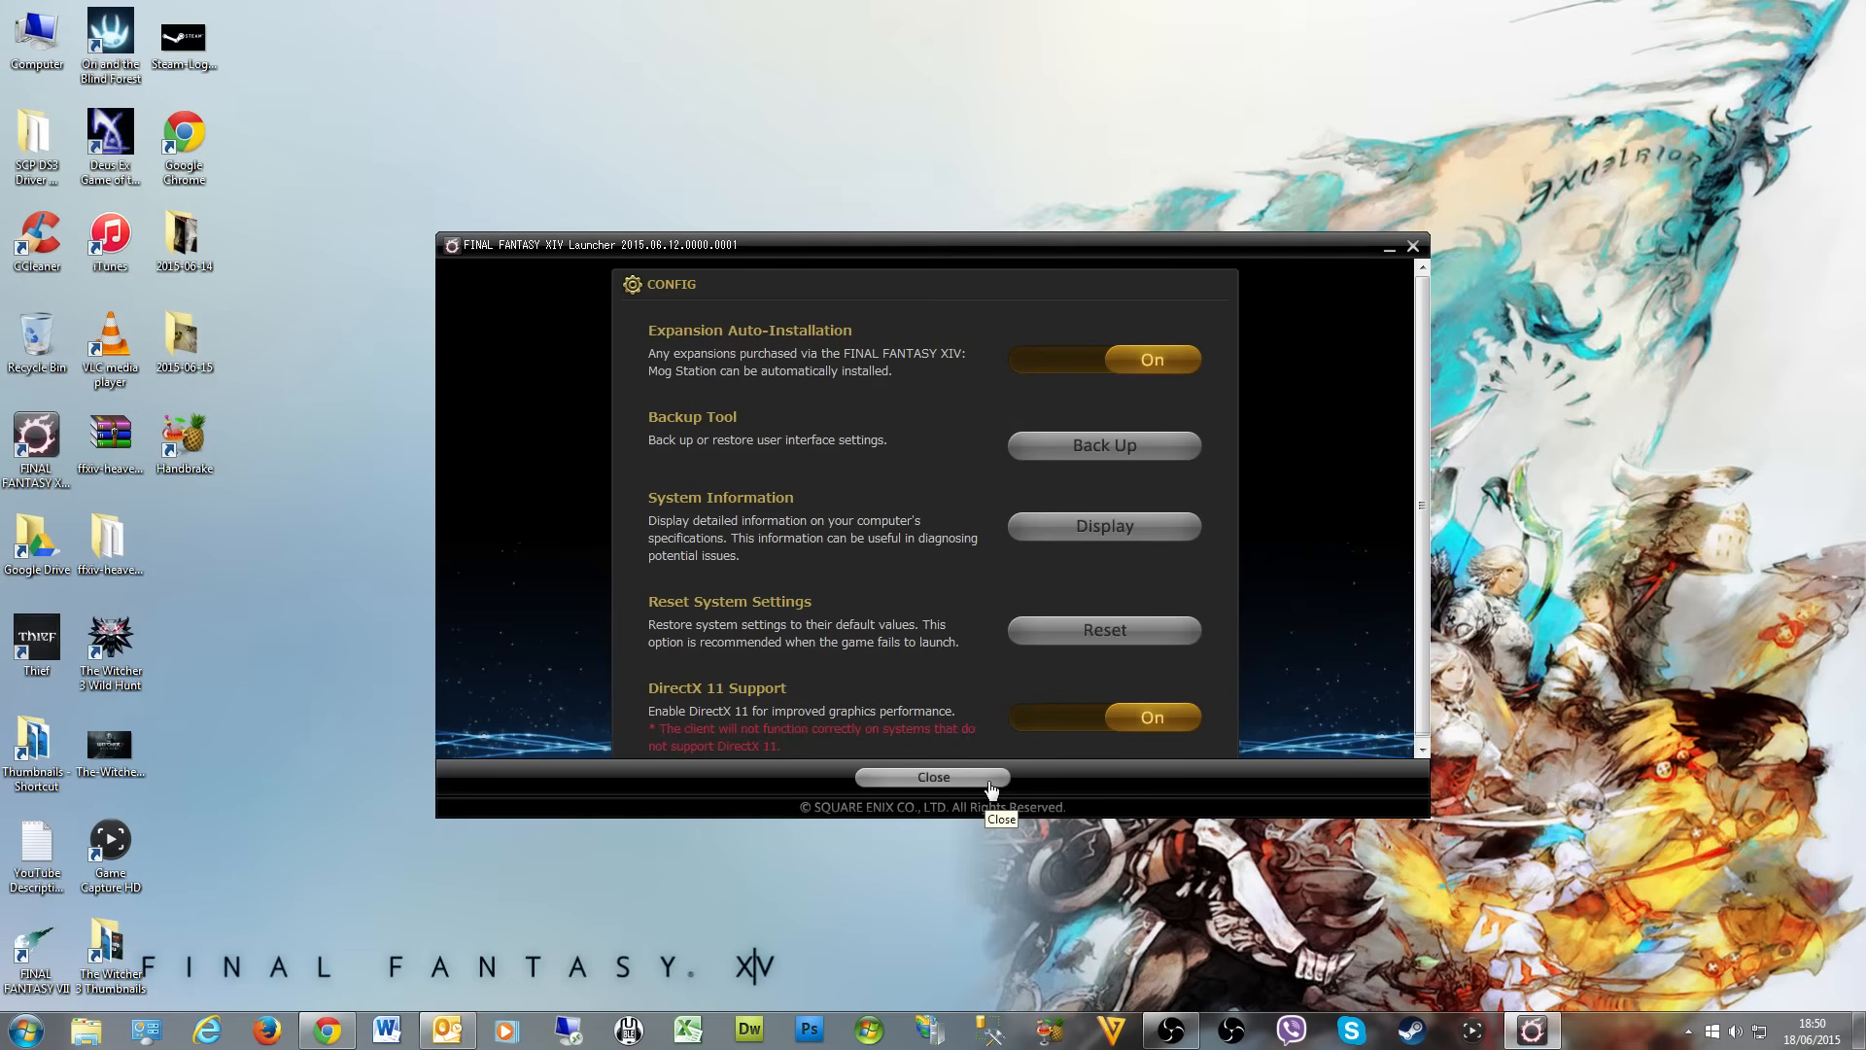
mouse_move(965, 791)
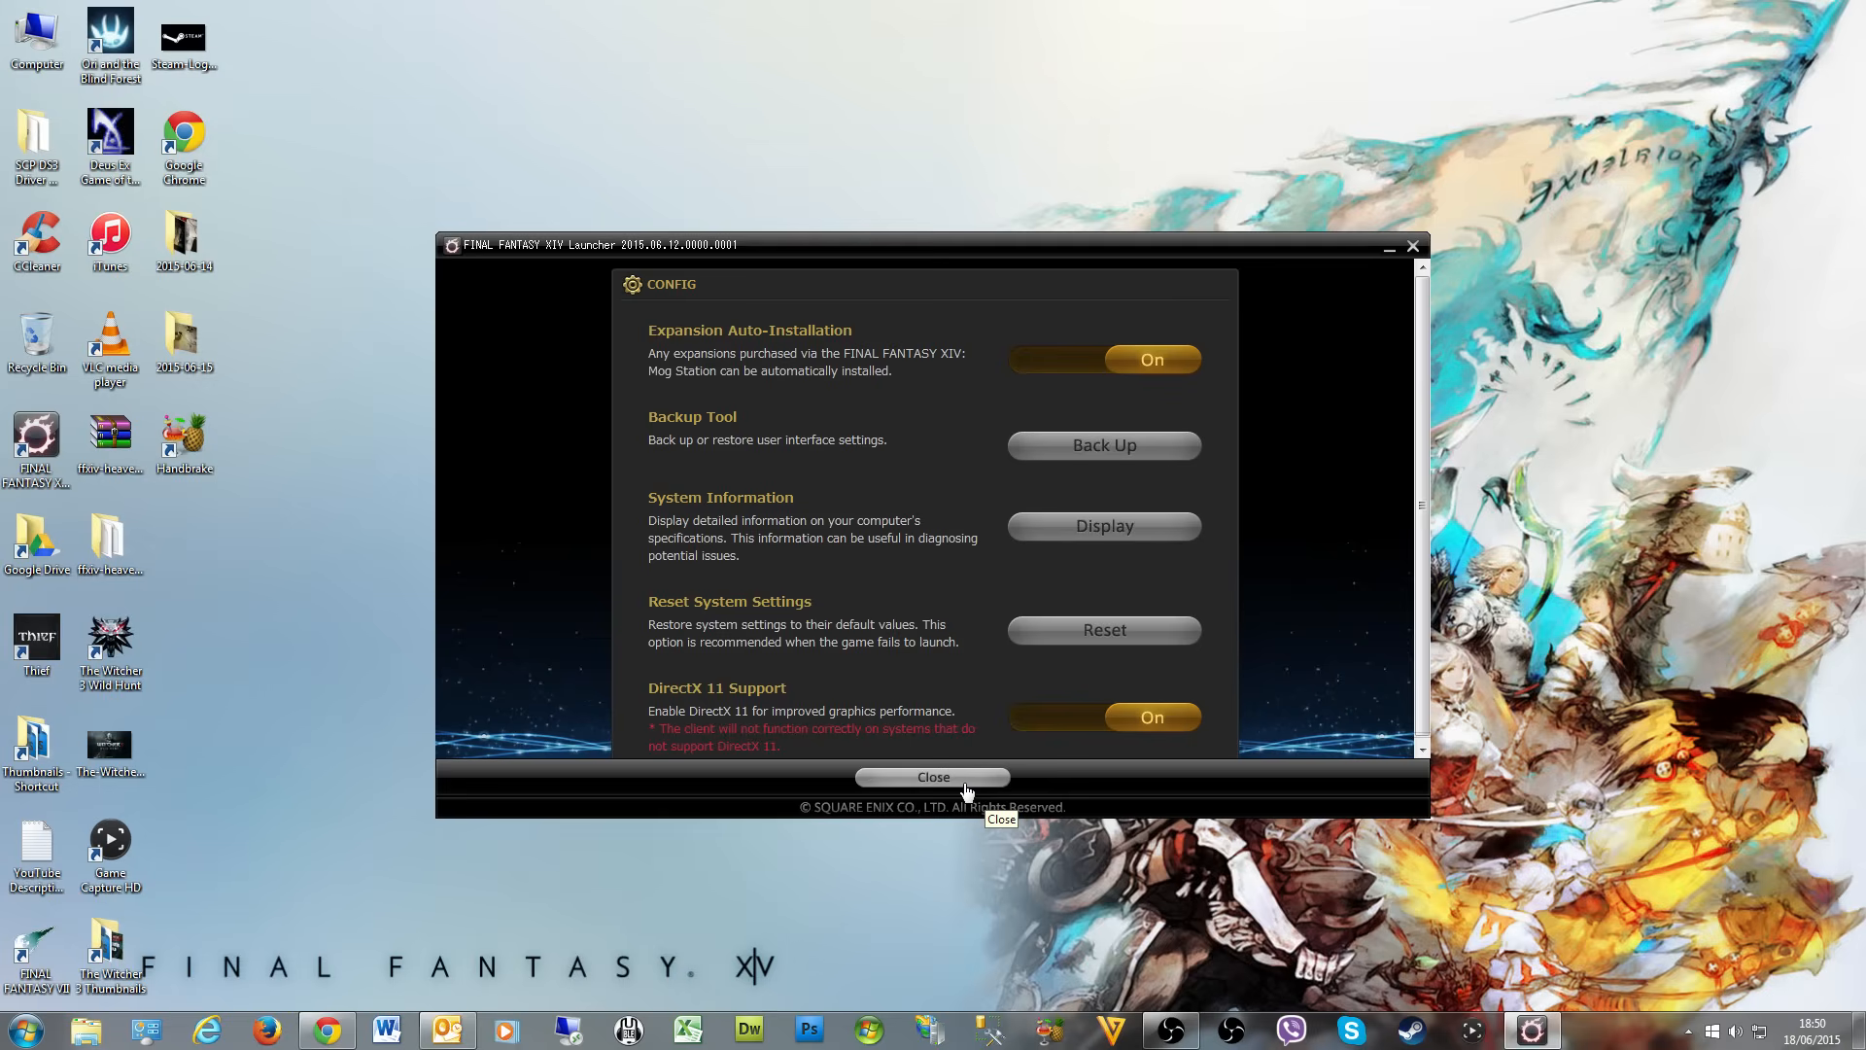
mouse_move(933, 776)
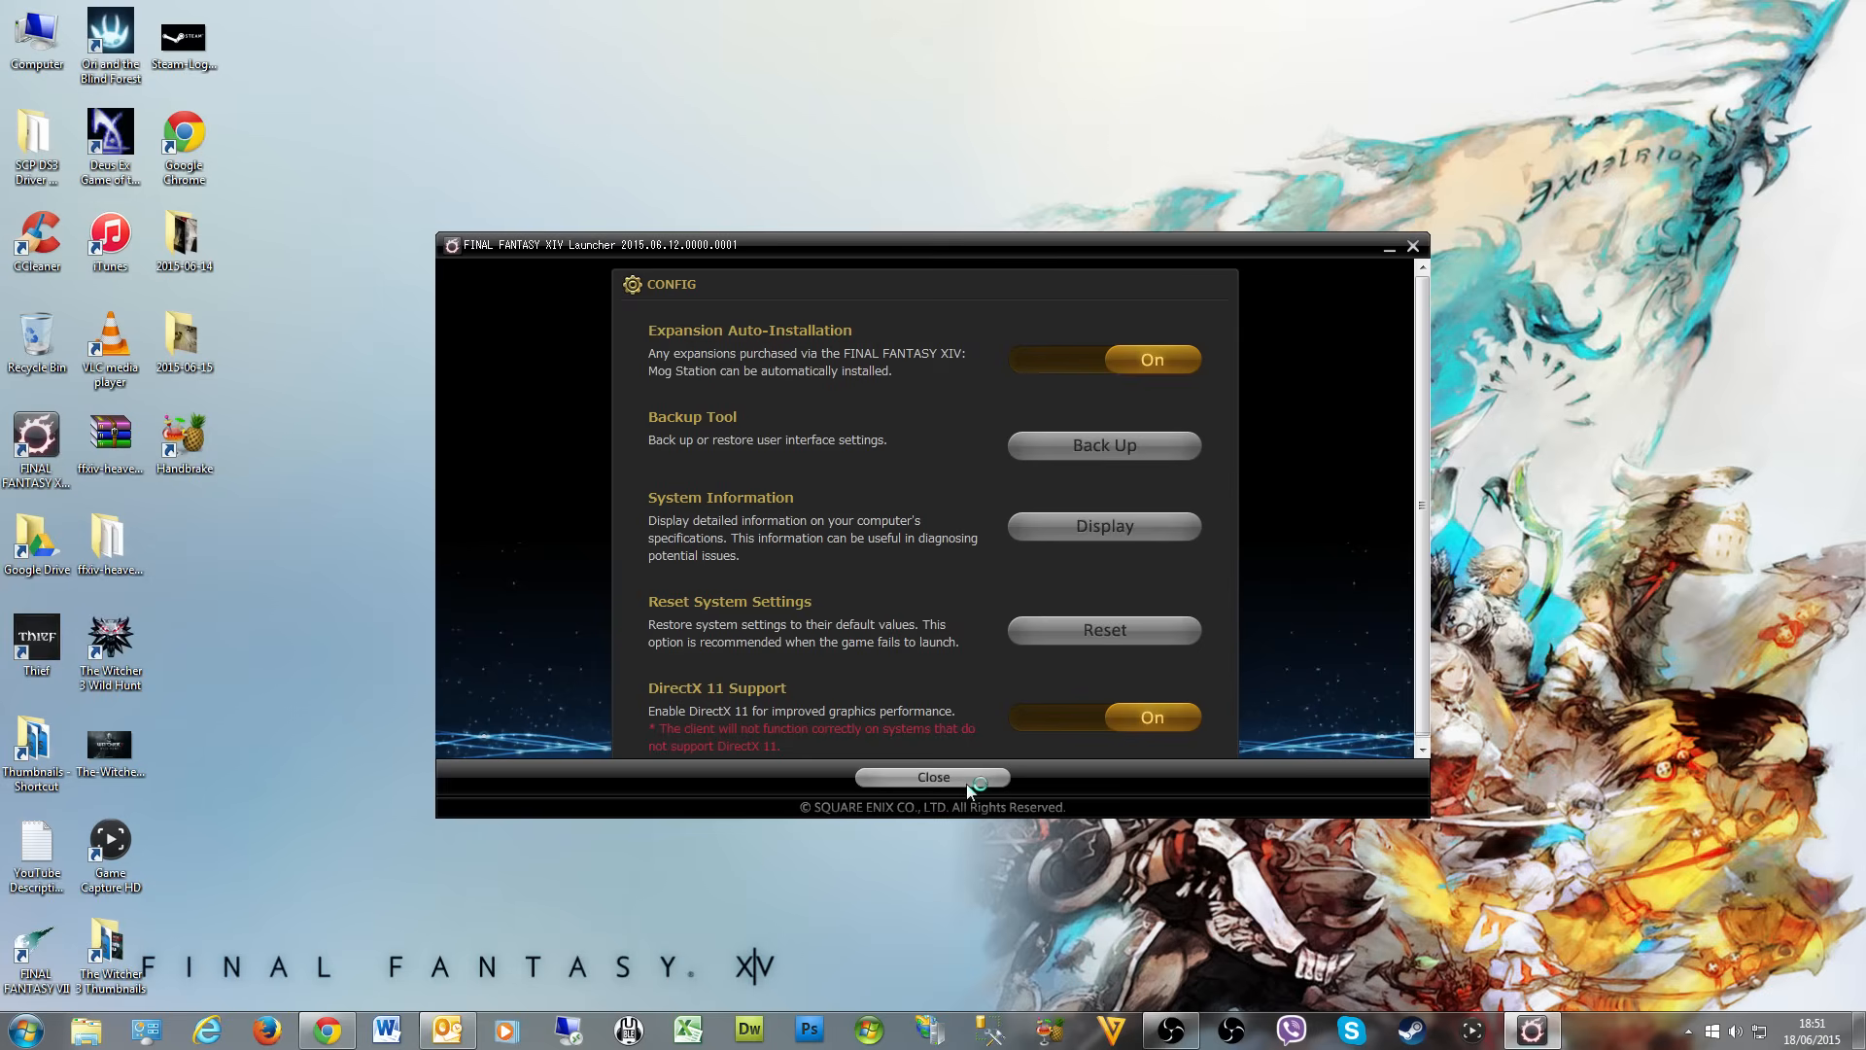
left_click(932, 778)
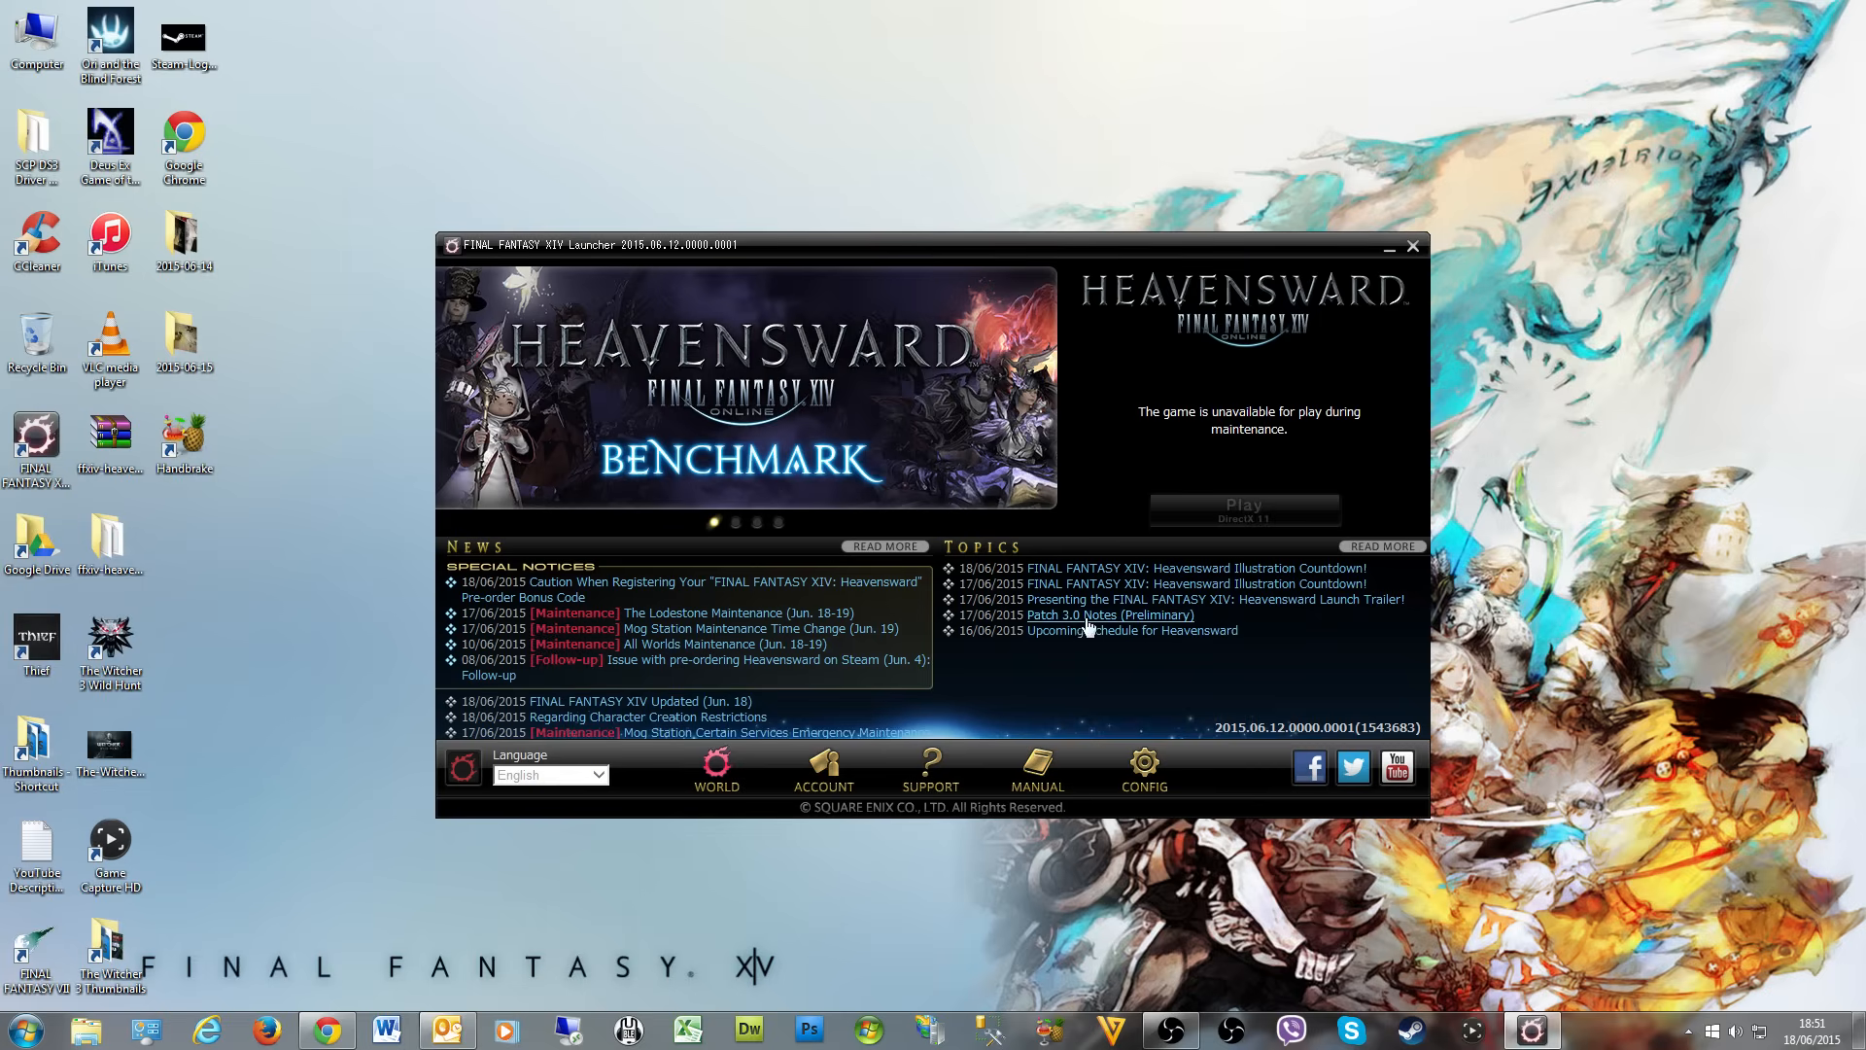
mouse_move(1325, 658)
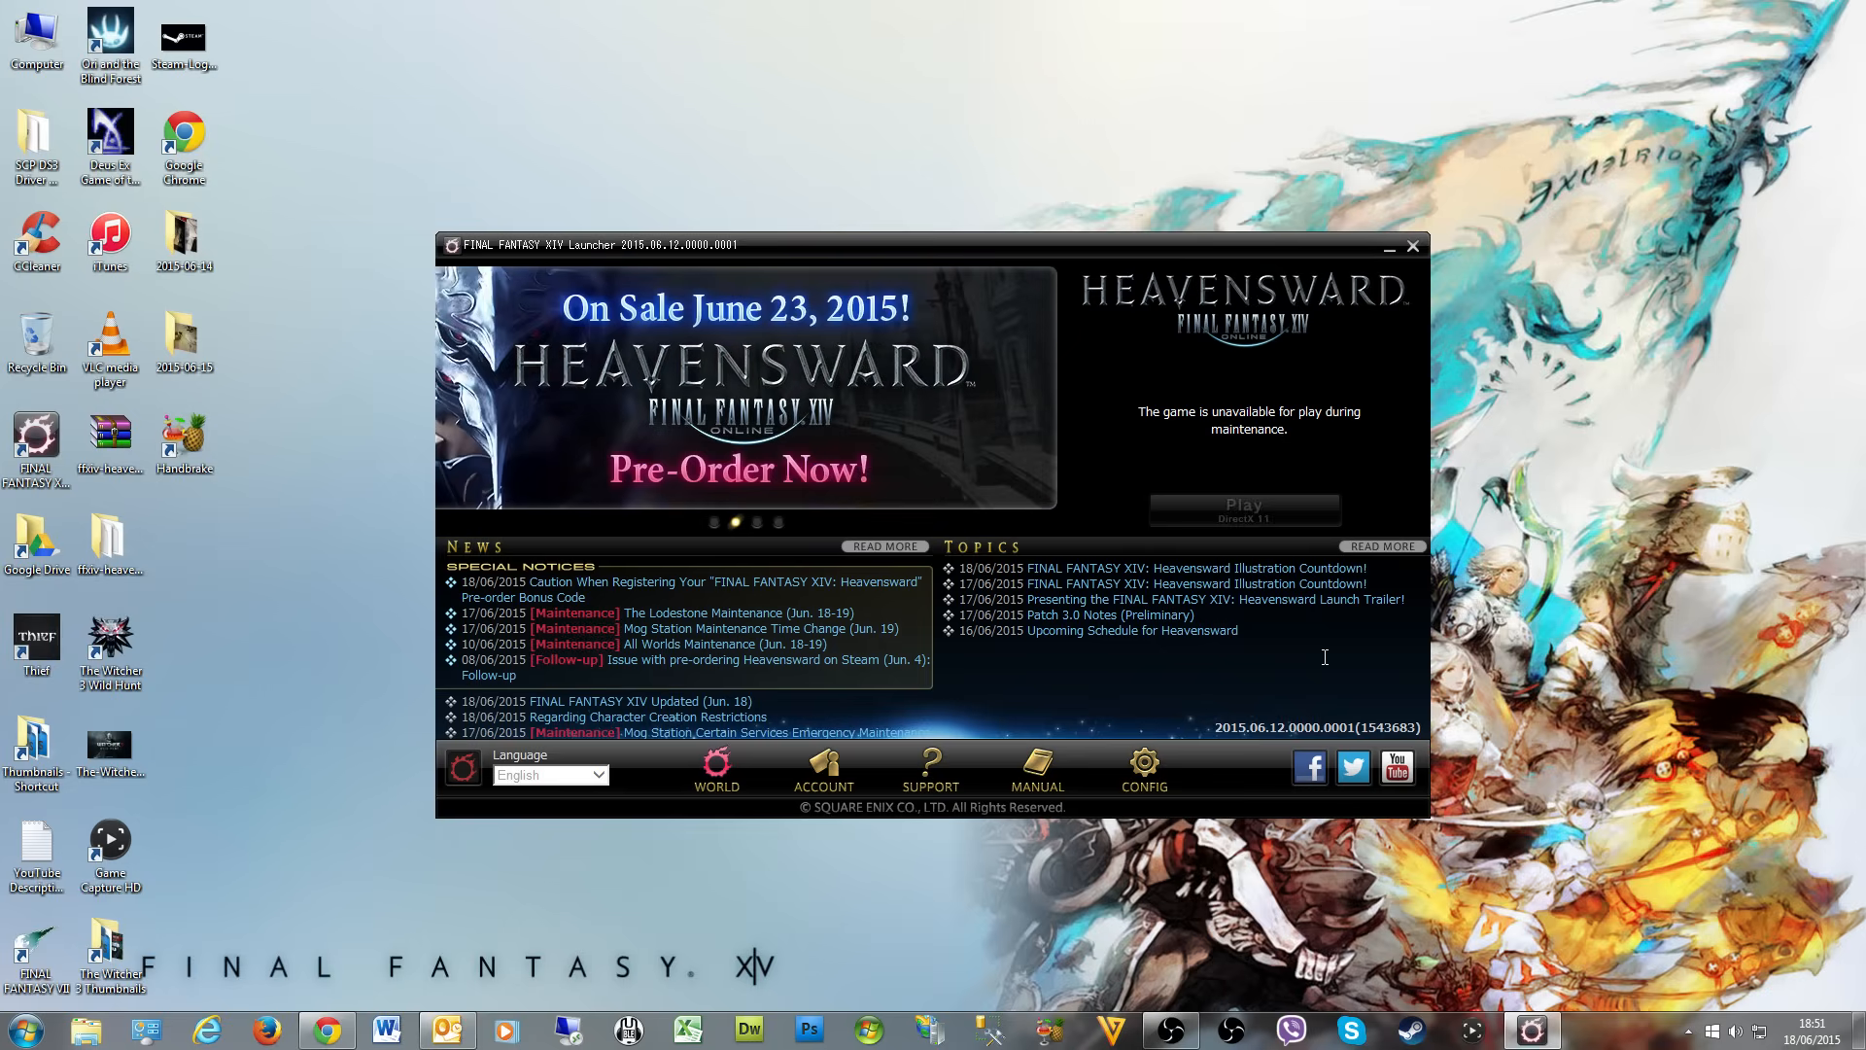
mouse_move(1437, 669)
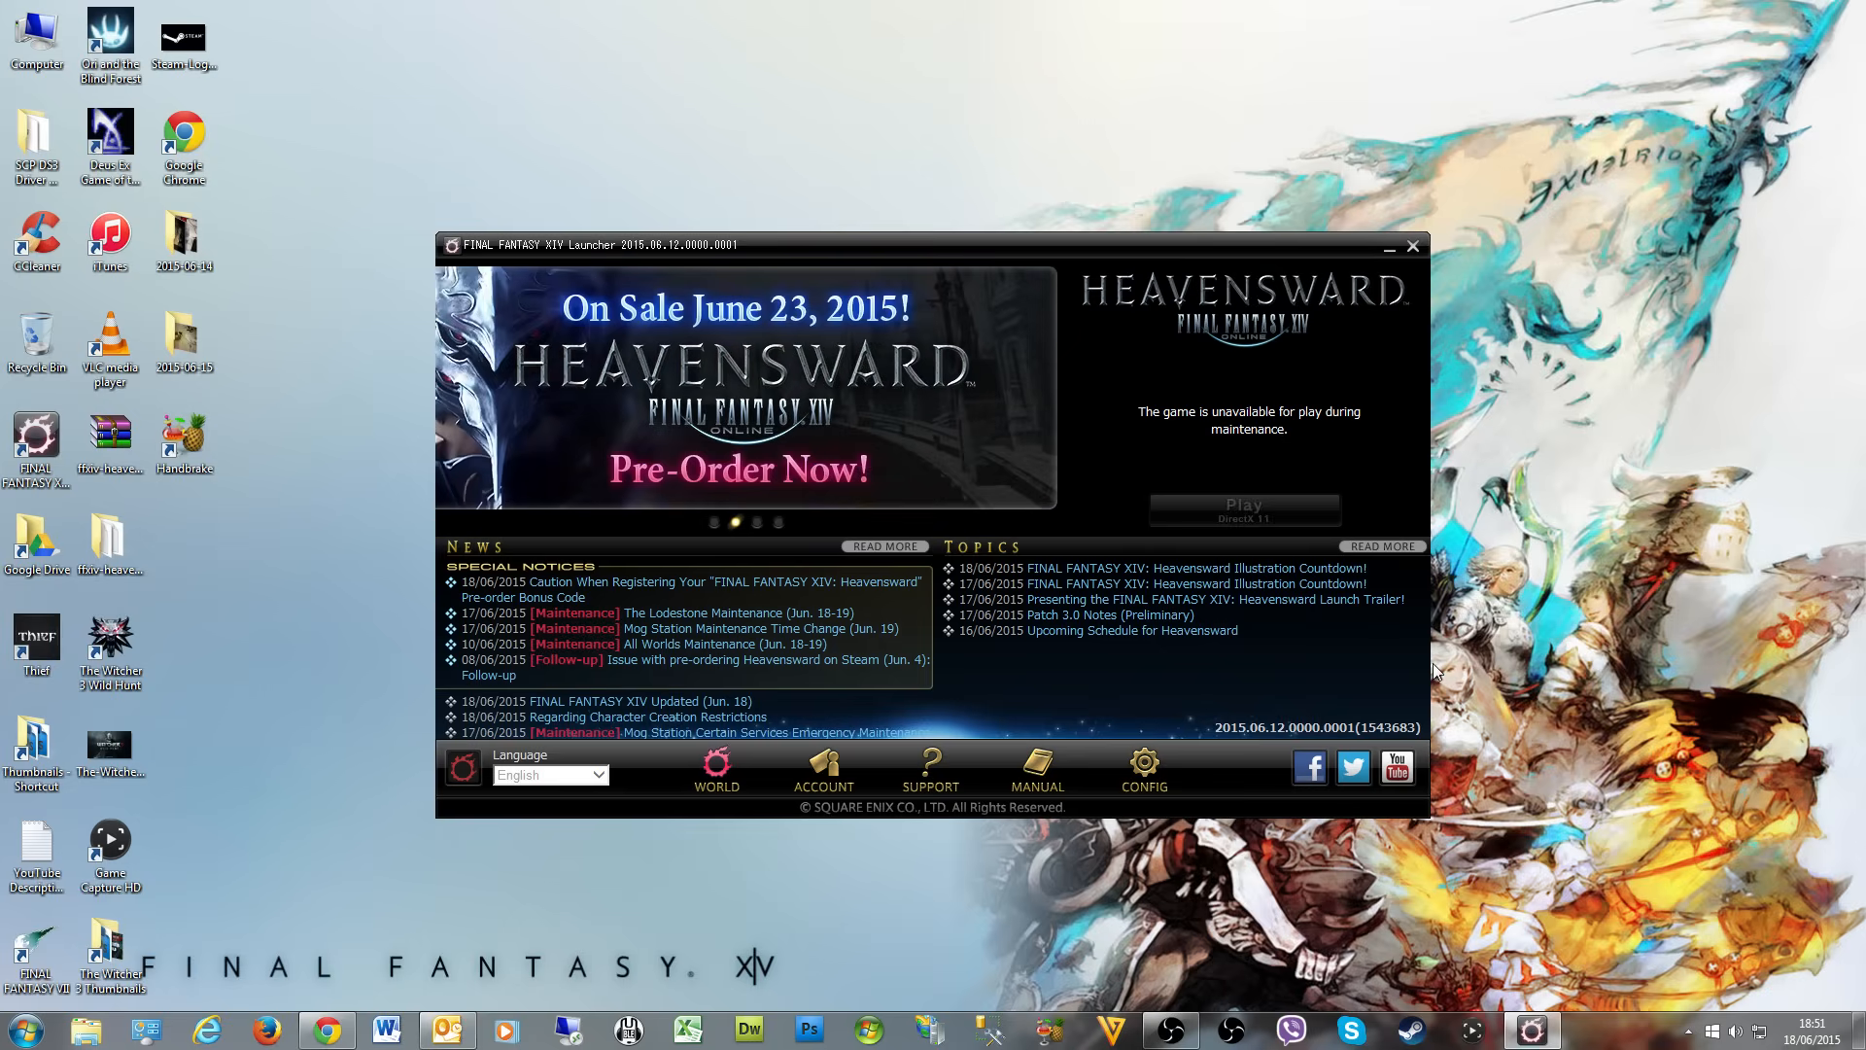